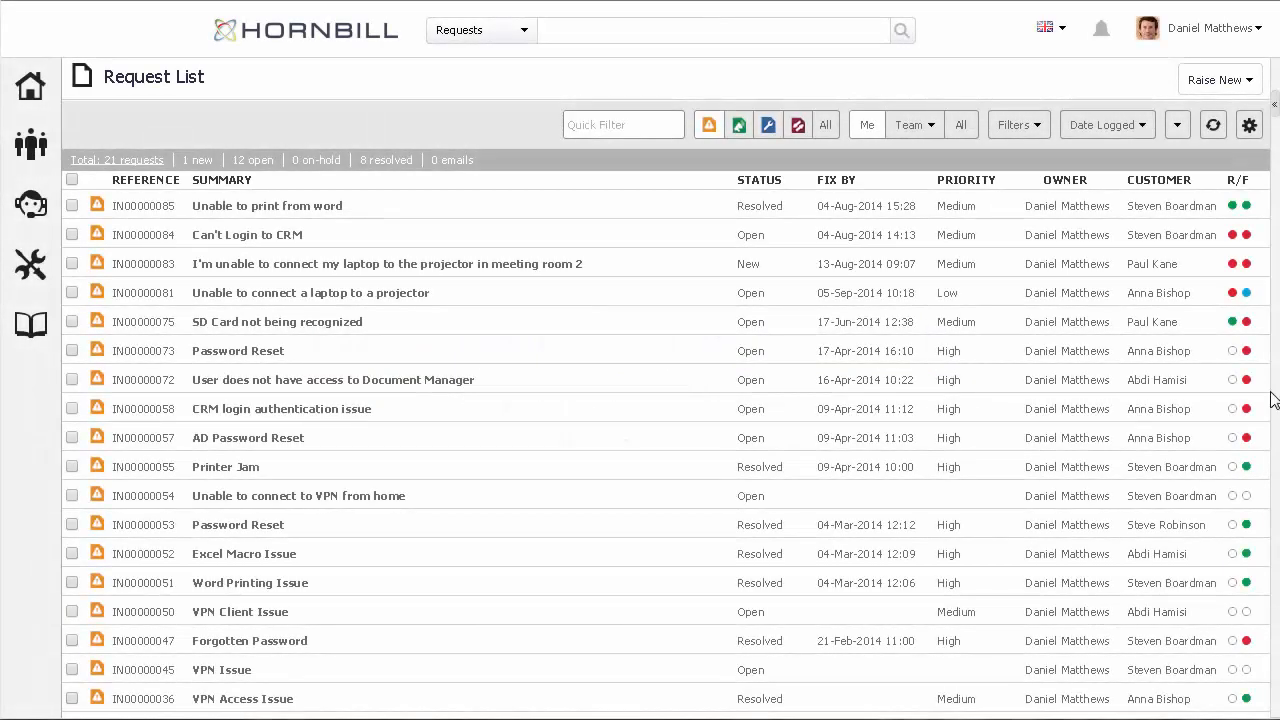
mouse_move(263, 299)
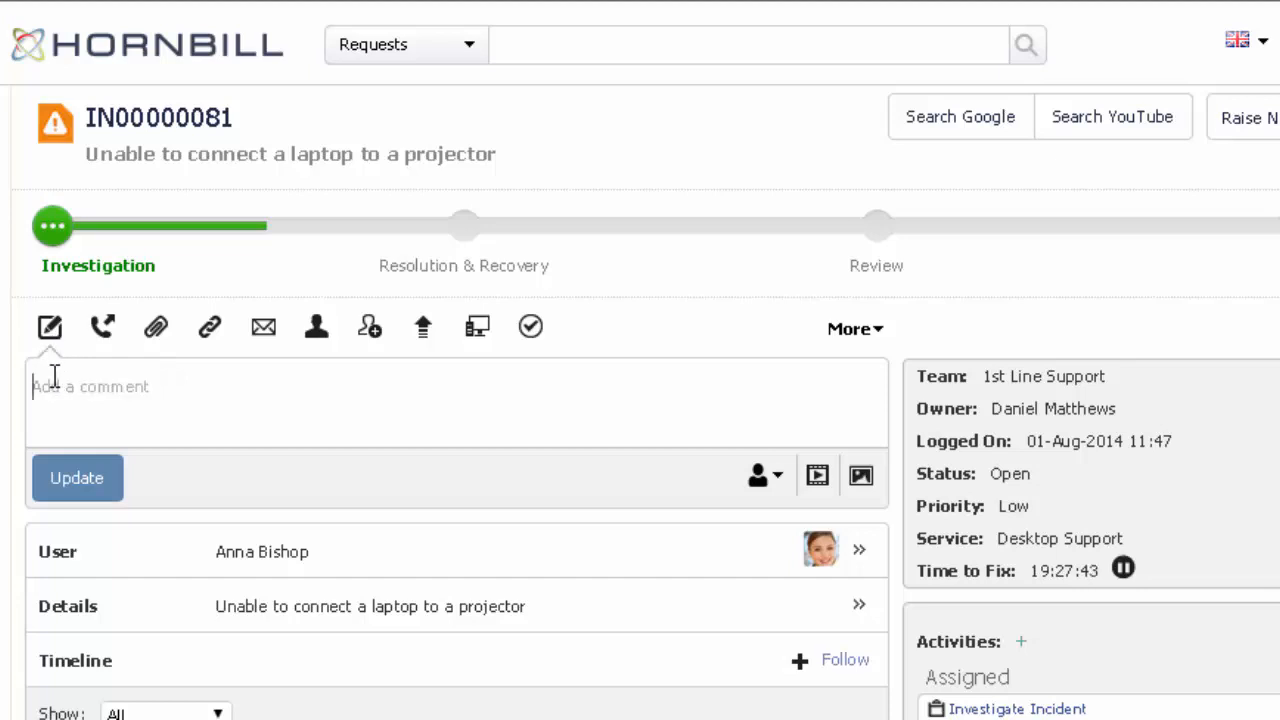
Step: Post the timeline comment 'I think this only uses an HDMI connector'
type("I think this only uses an")
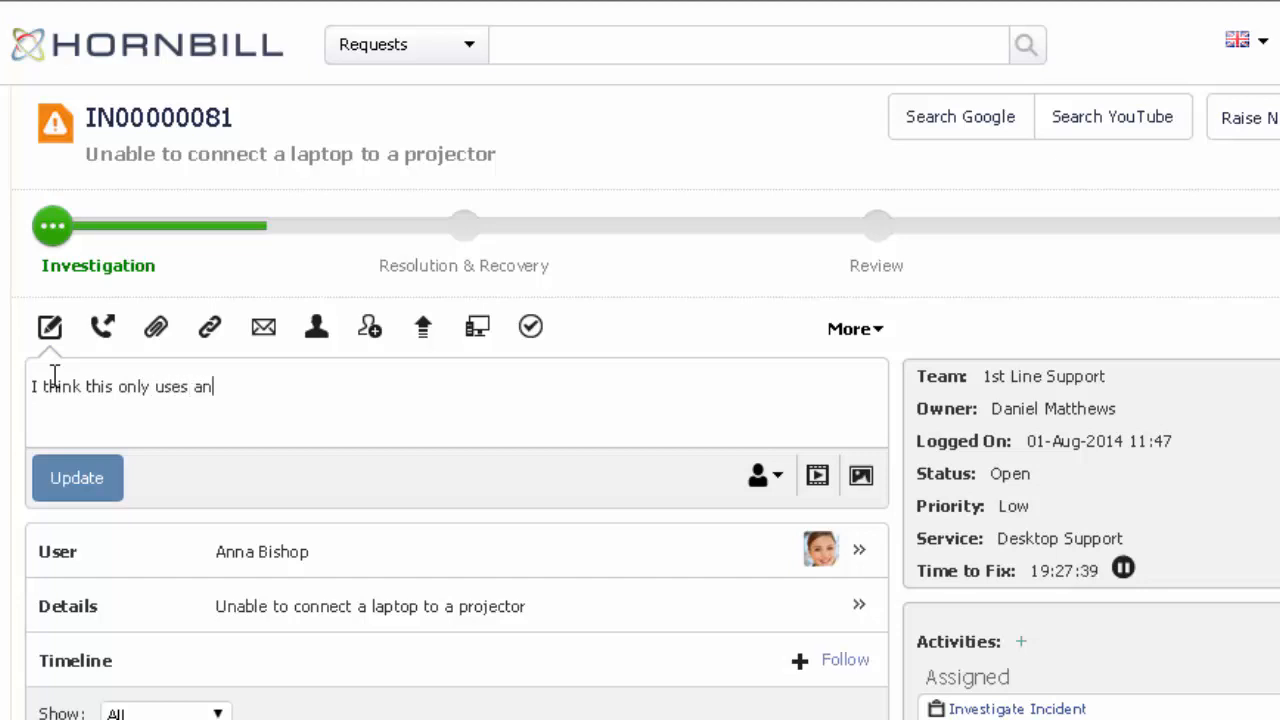
type("HDMI connector")
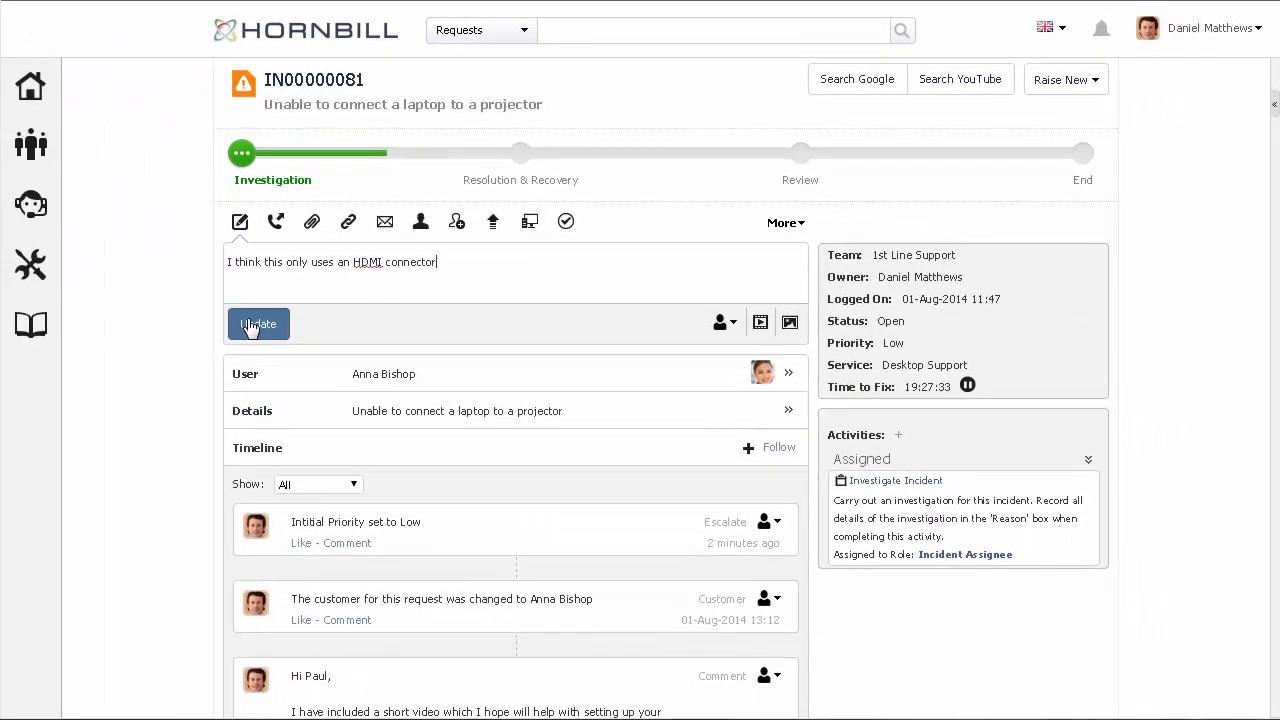
left_click(258, 324)
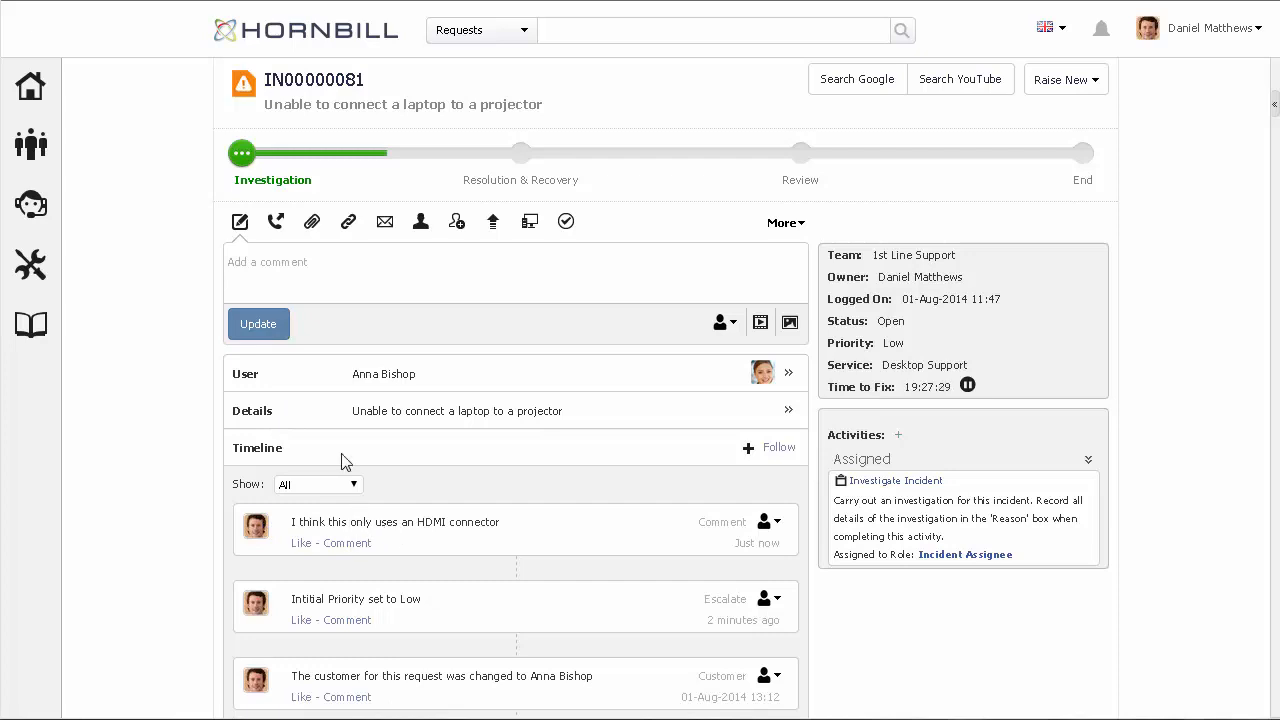
Step: Start a phone conversation entry with the notes 'Schedule a call'
left_click(276, 221)
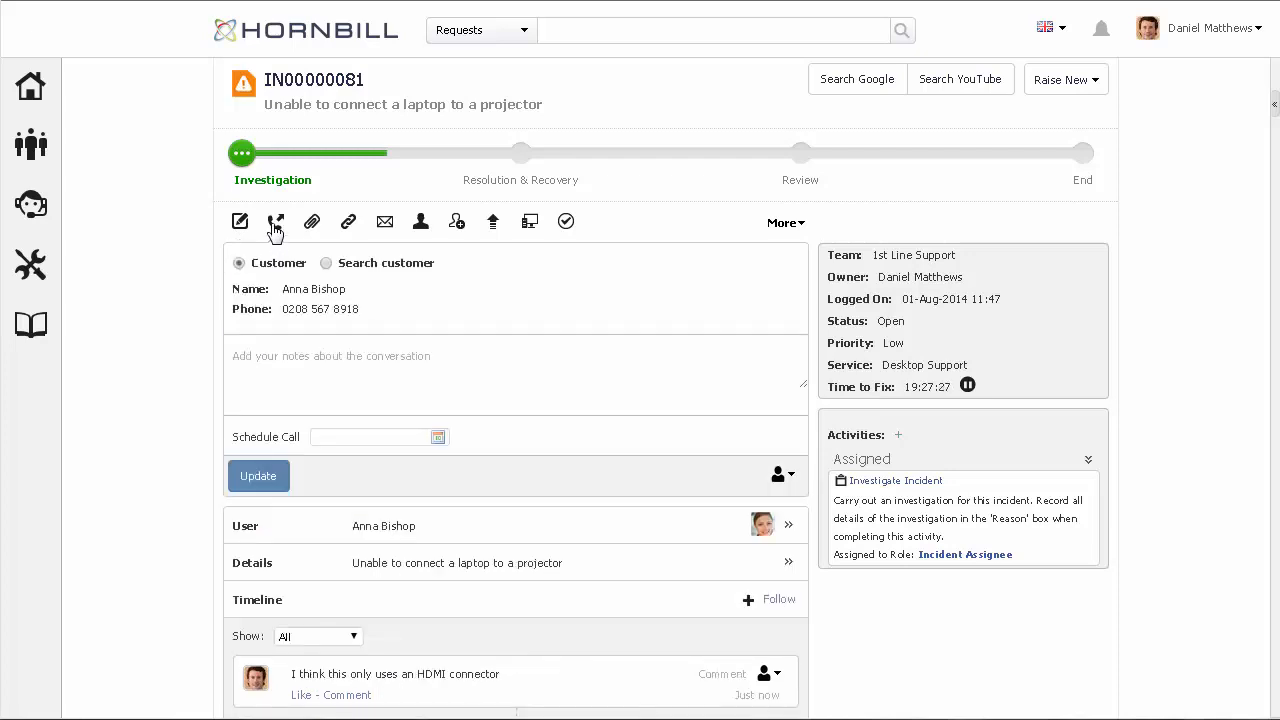
mouse_move(307, 325)
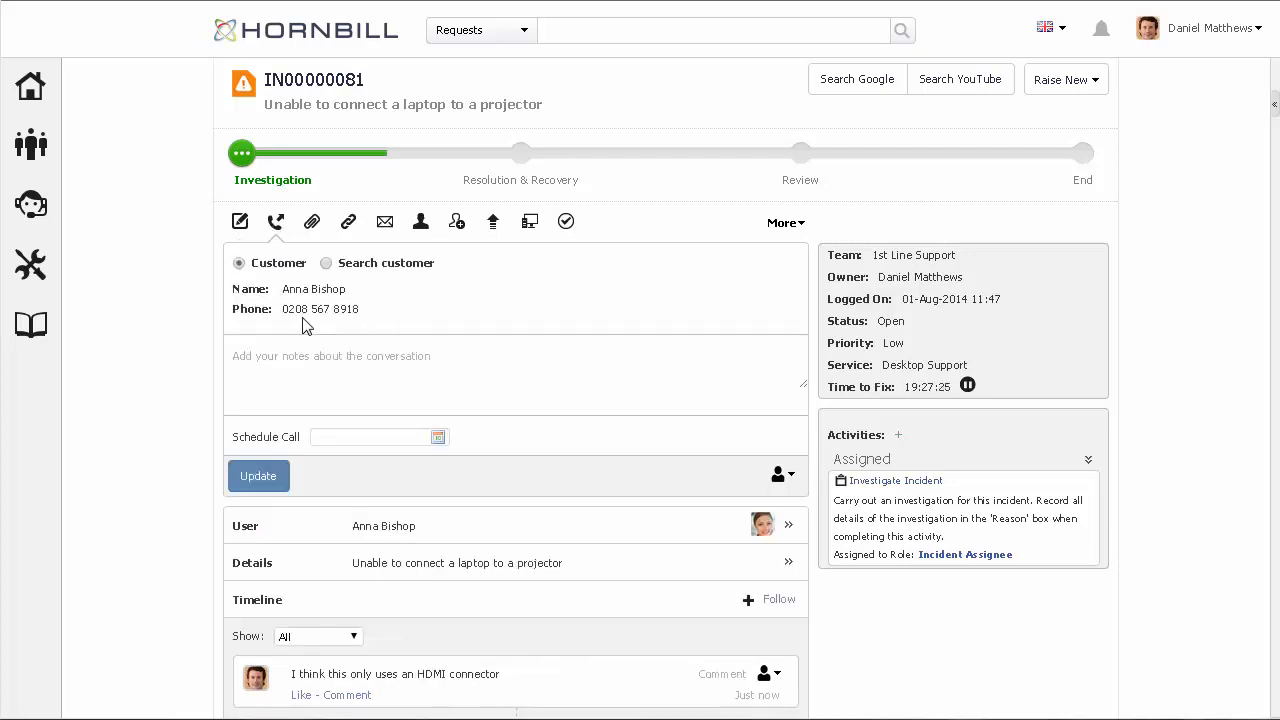
left_click(330, 360)
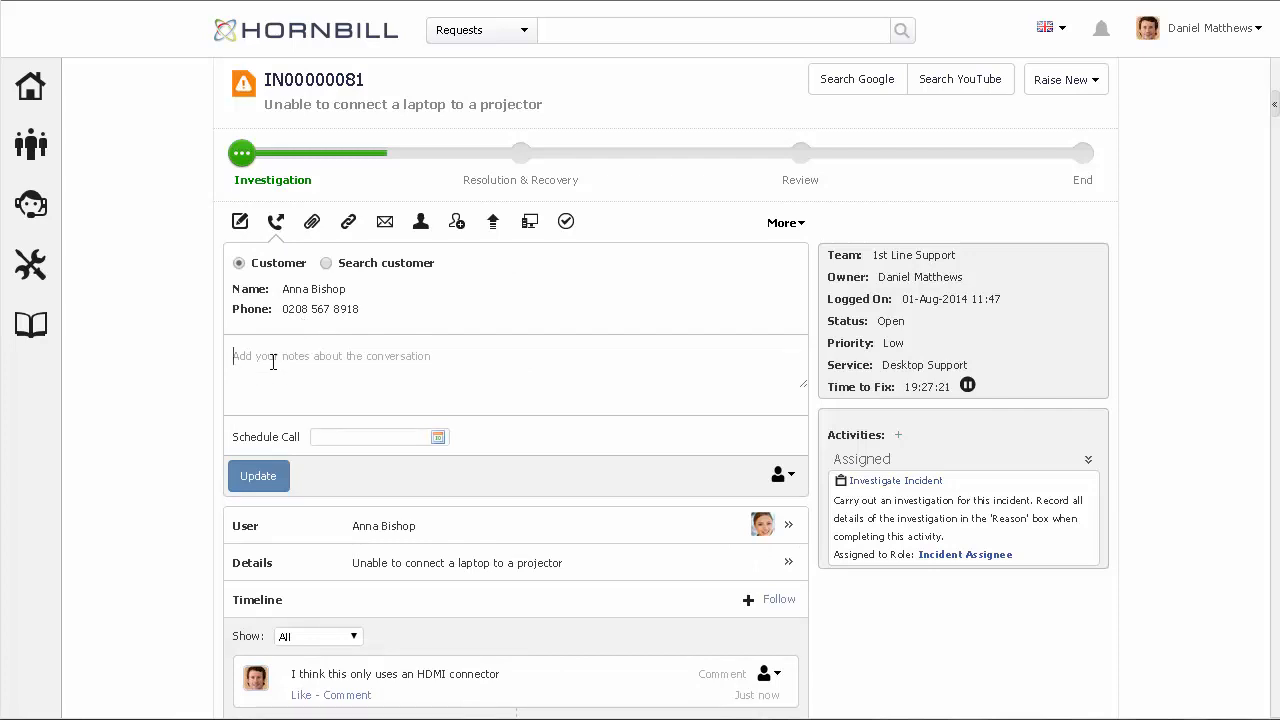
type("Sch")
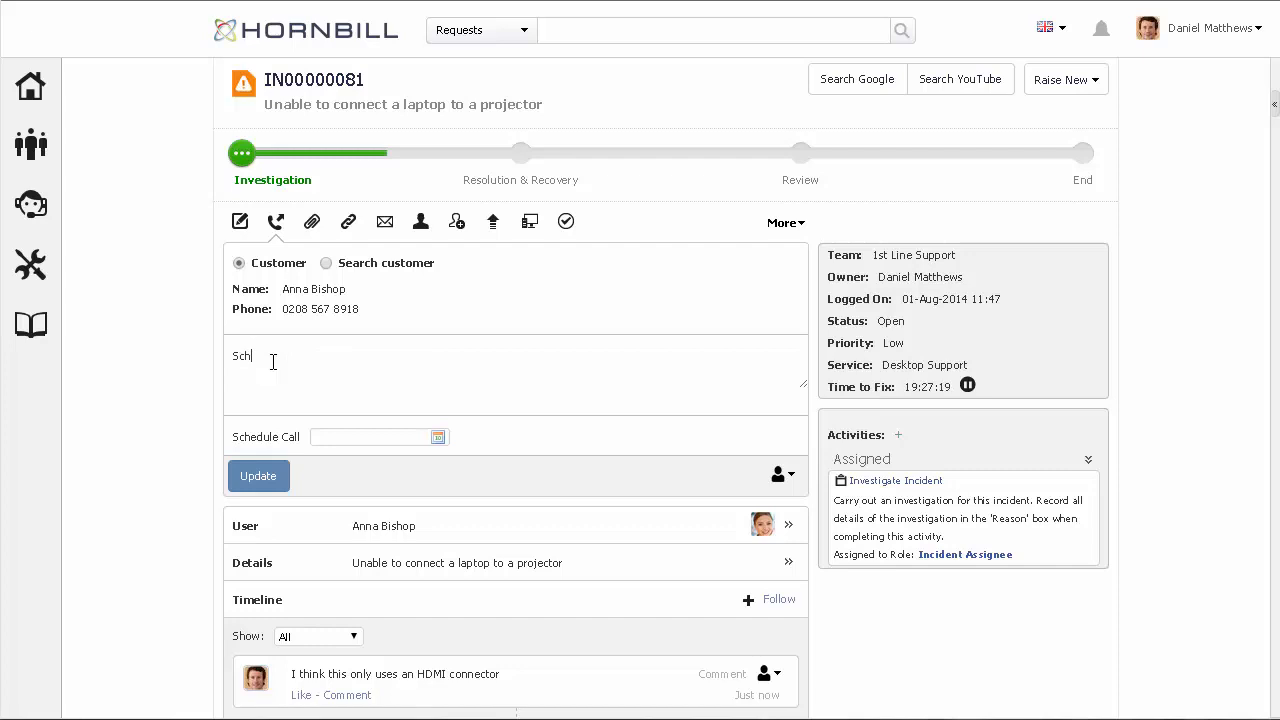
type("edule")
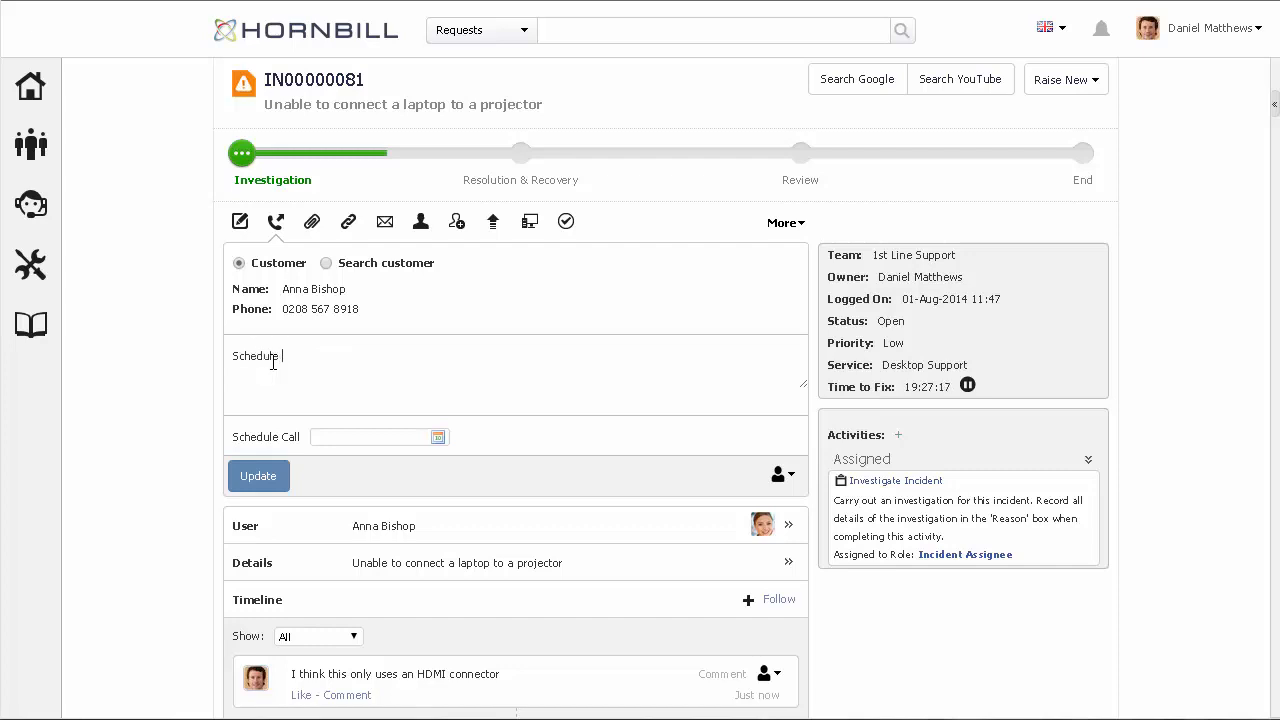
type("a call")
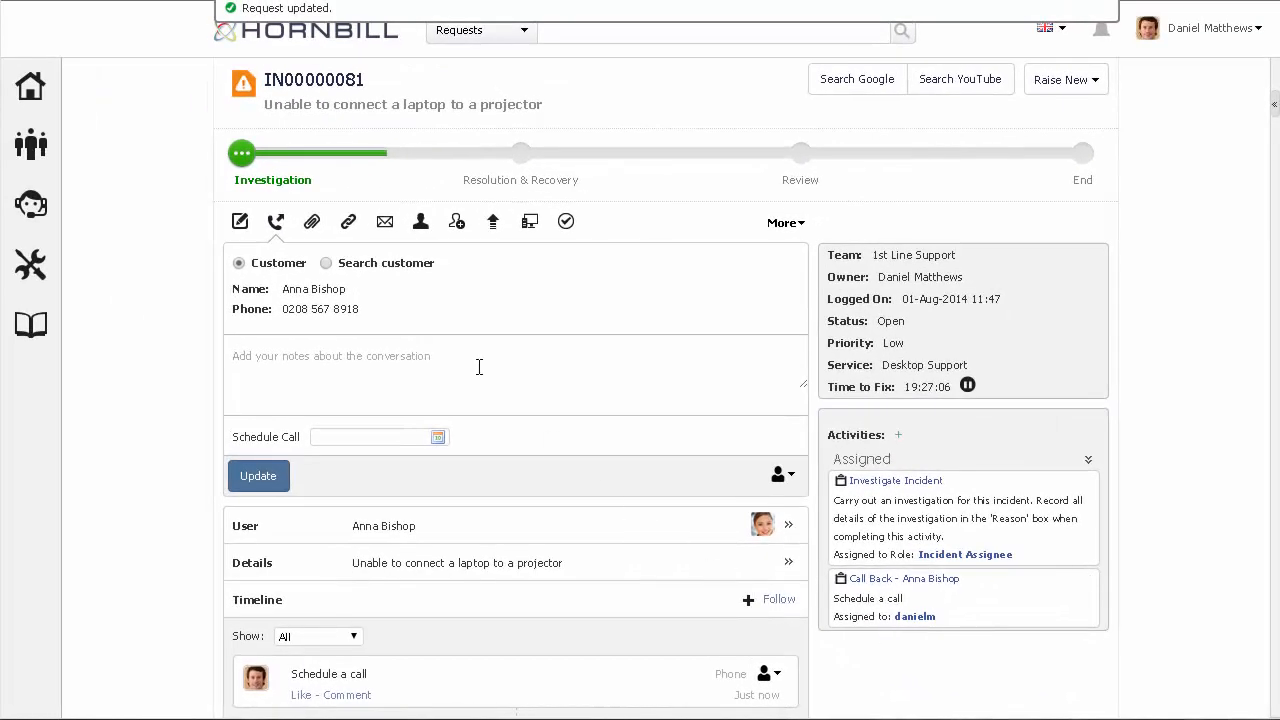
Step: Upload projector_manual_1360.pdf captioned 'Manual for this projector' and view the Attachments list
left_click(311, 221)
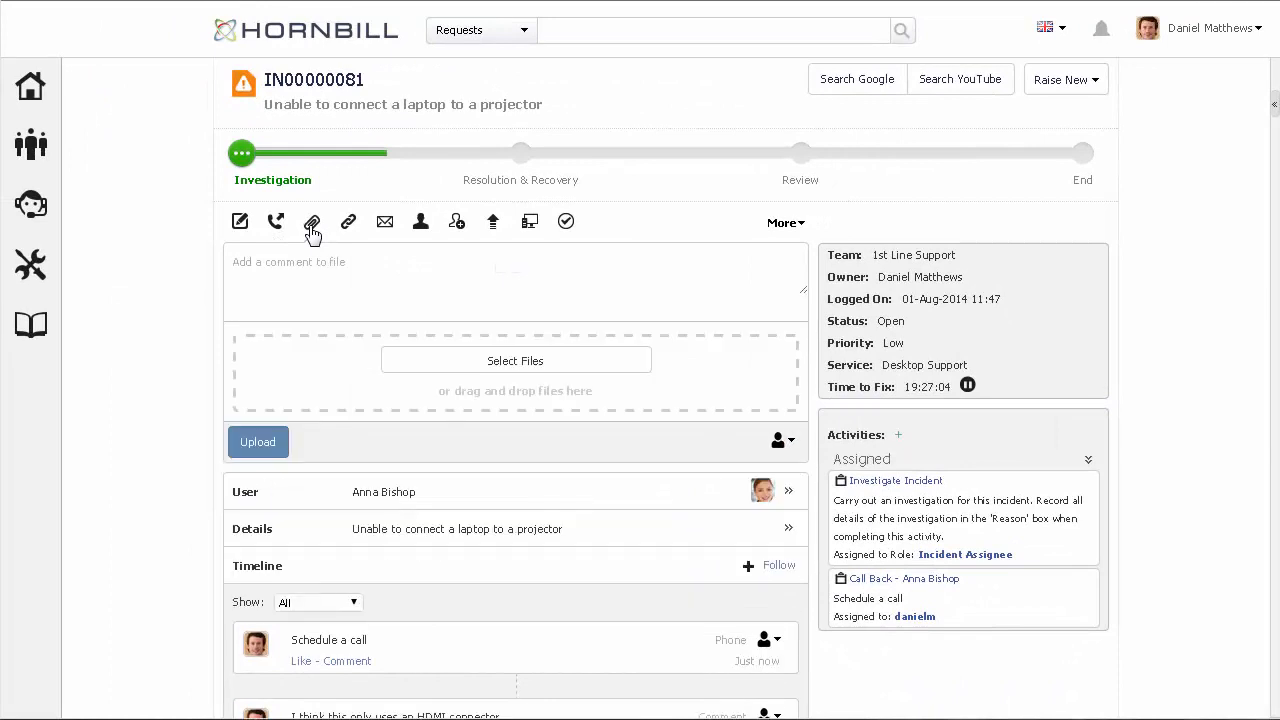
mouse_move(1250, 190)
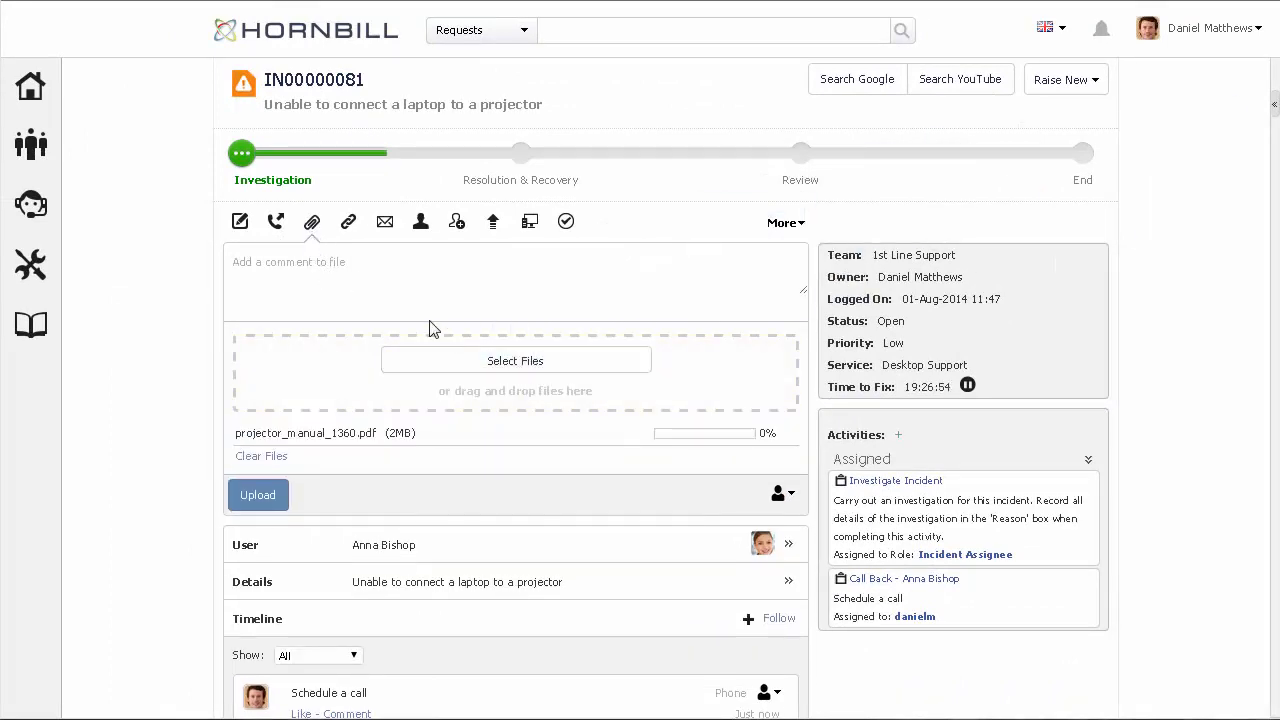
type("Manual")
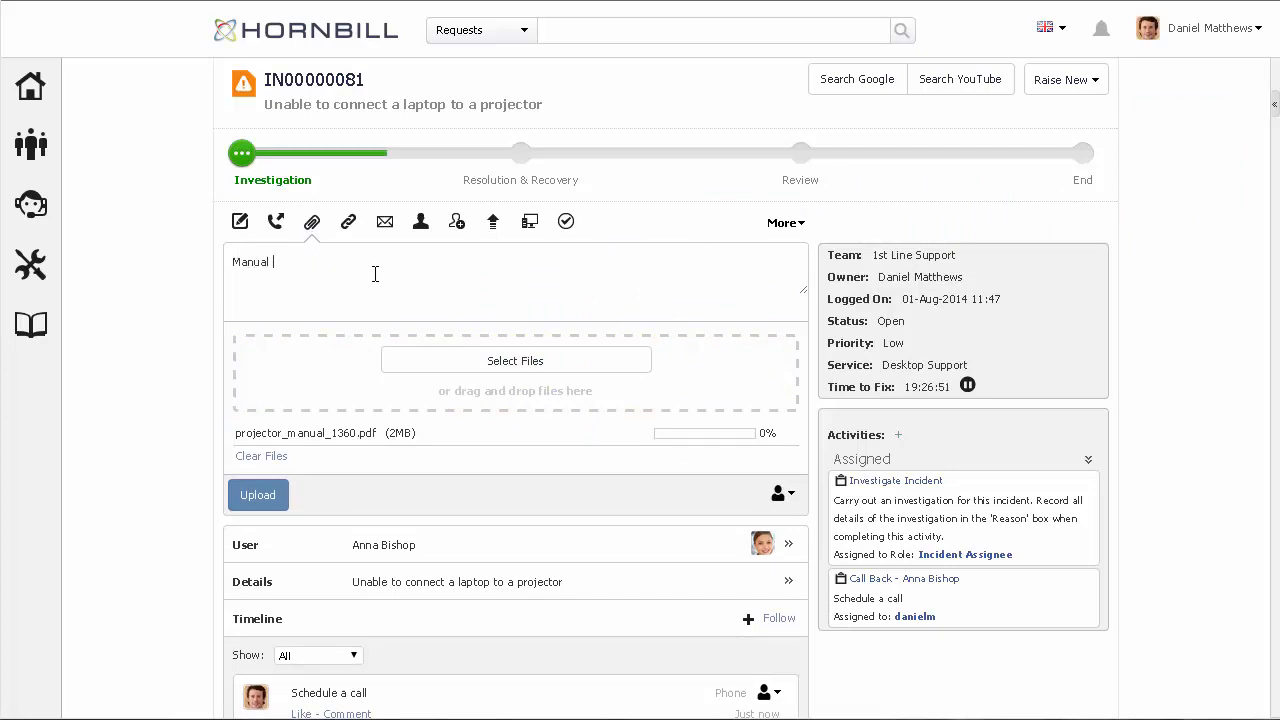
type("for this projector")
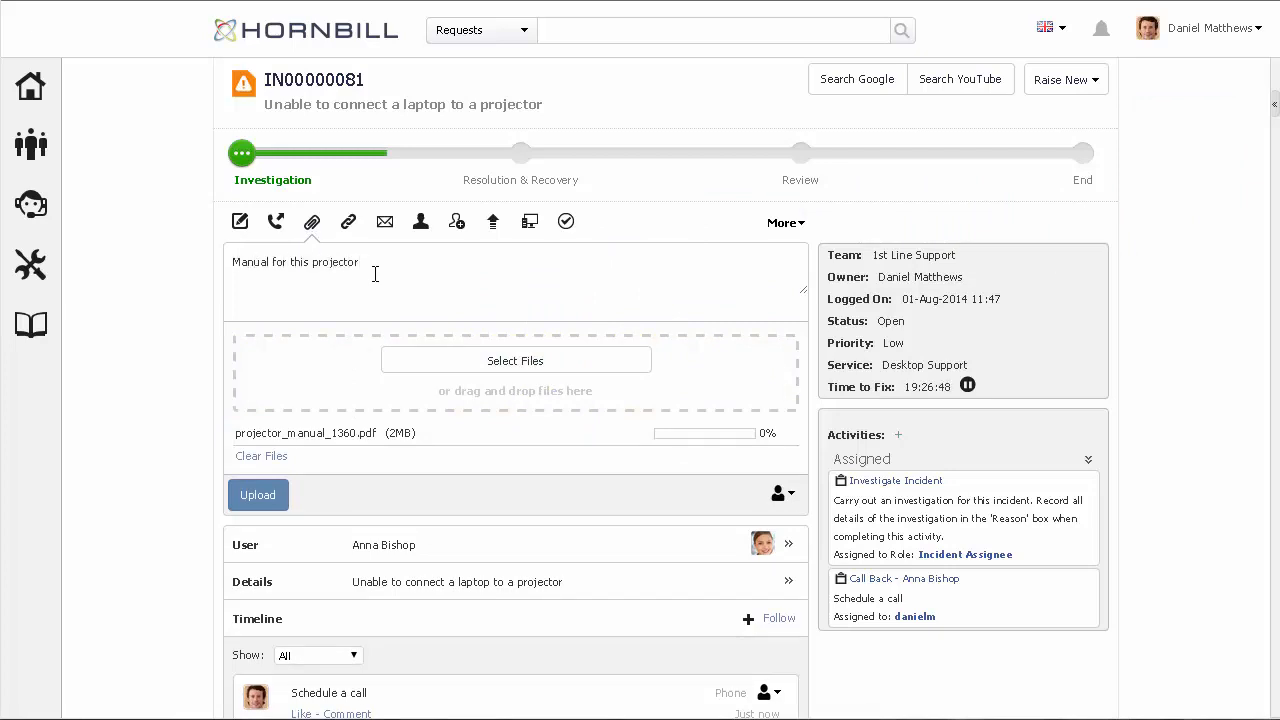
left_click(257, 495)
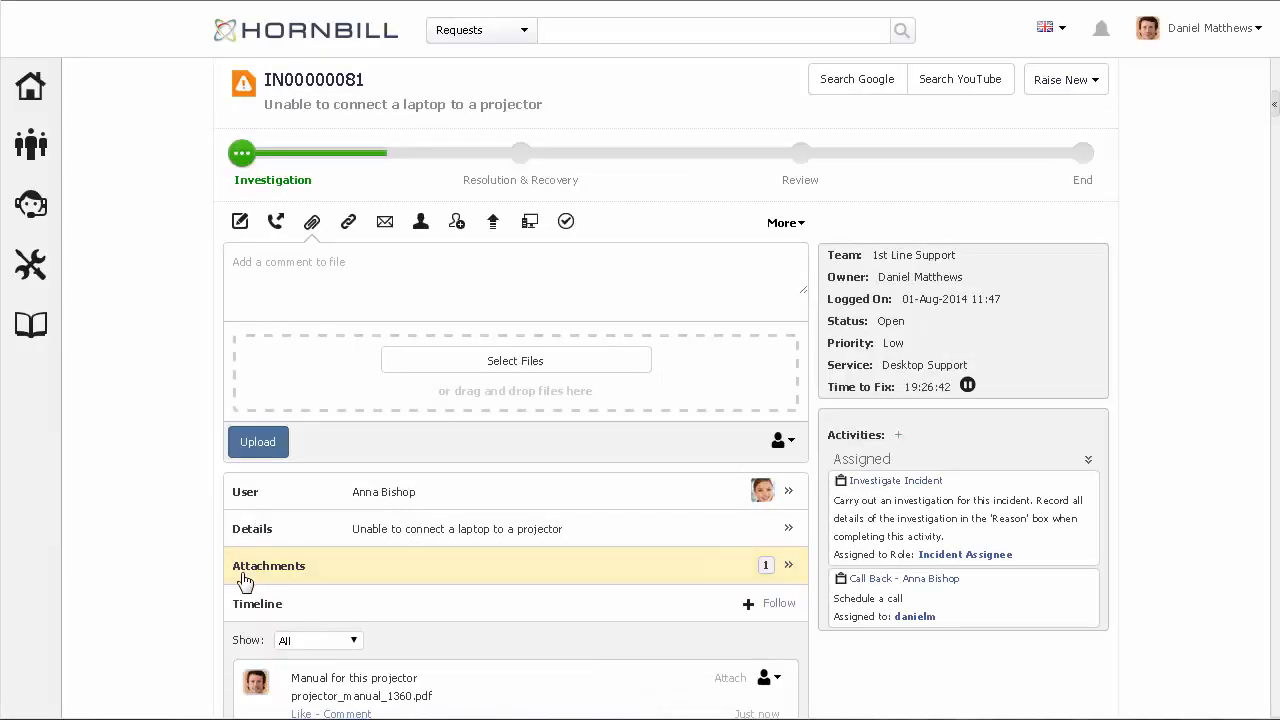
left_click(268, 566)
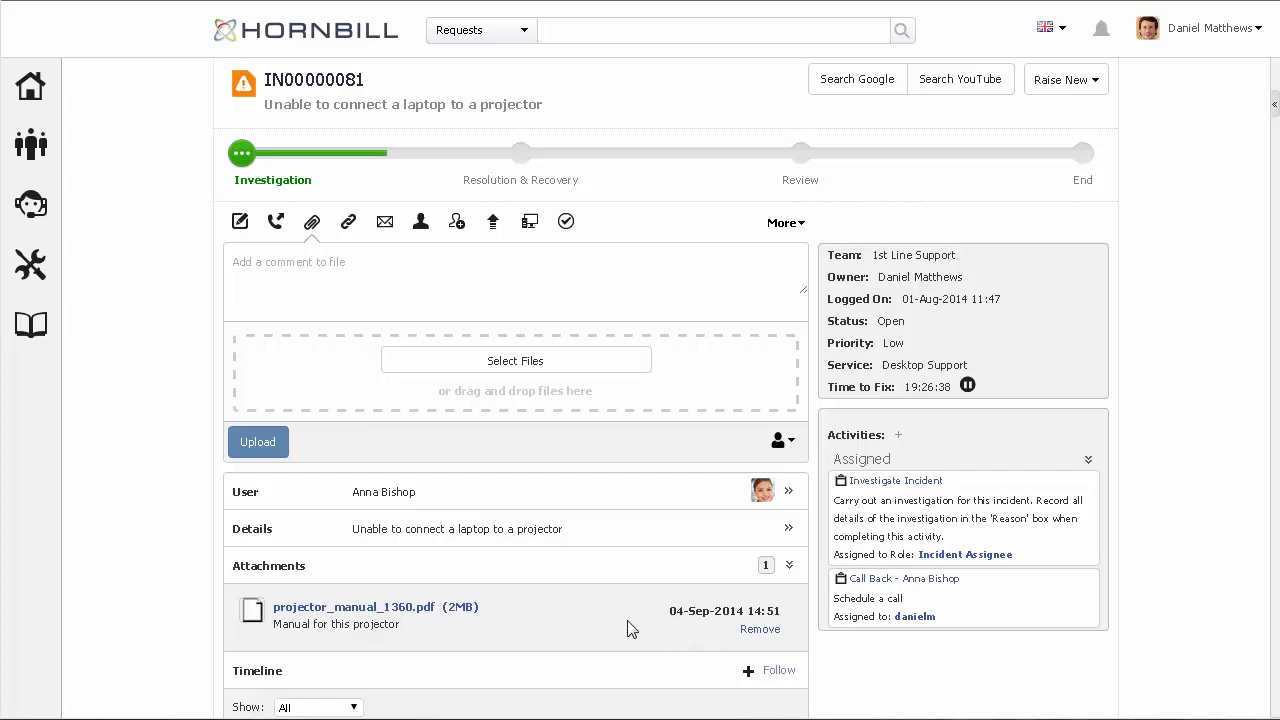
mouse_move(532, 576)
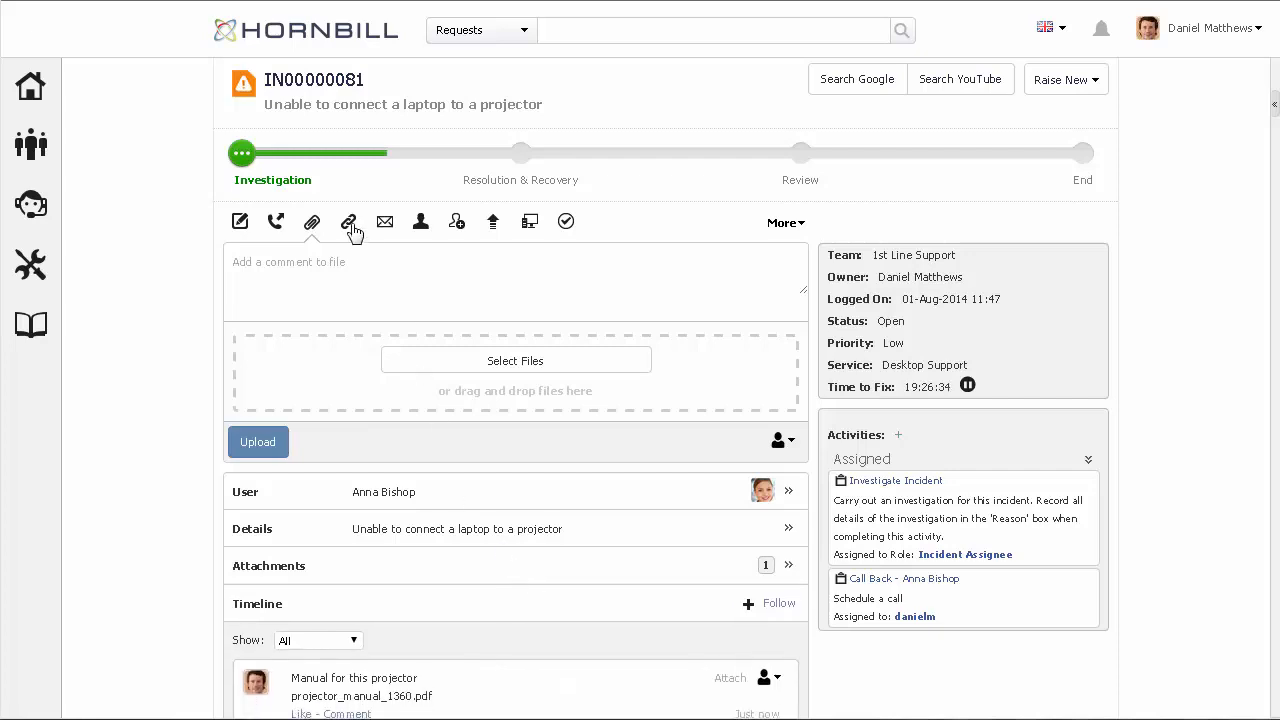
Step: Search requests filtered by type Incident and status new, then link projector request IN00000083
left_click(348, 221)
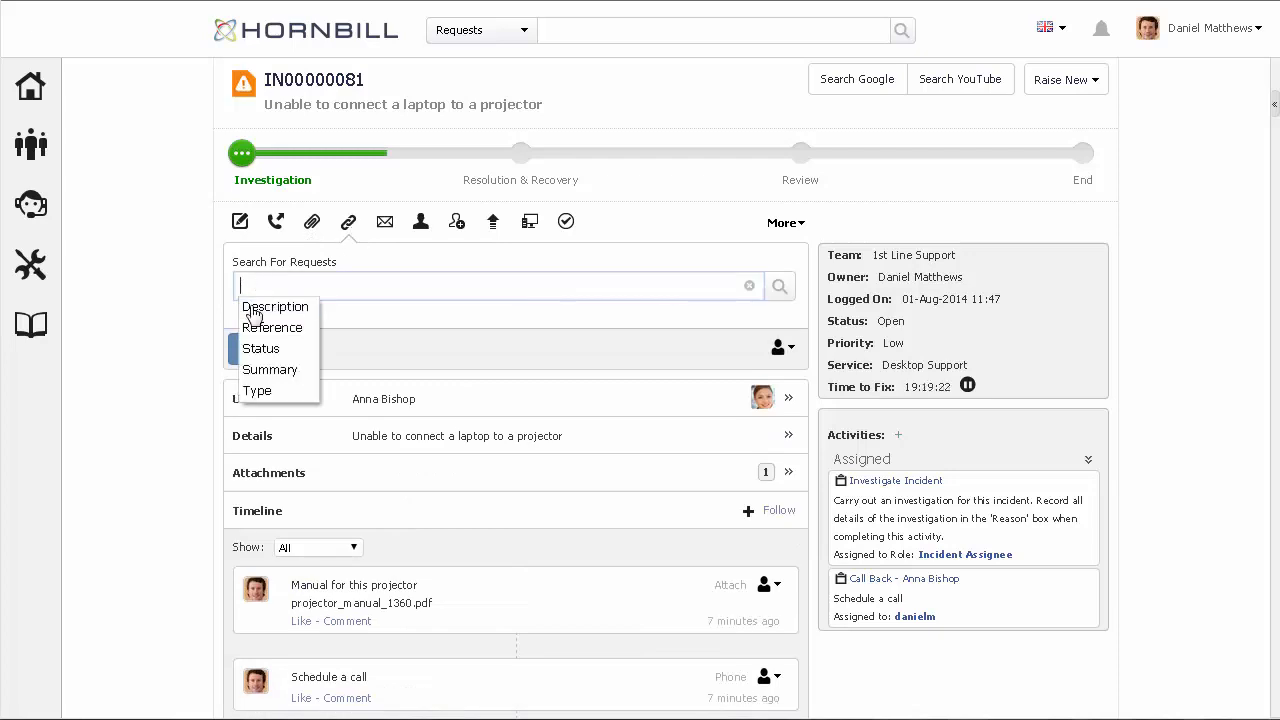
left_click(257, 390)
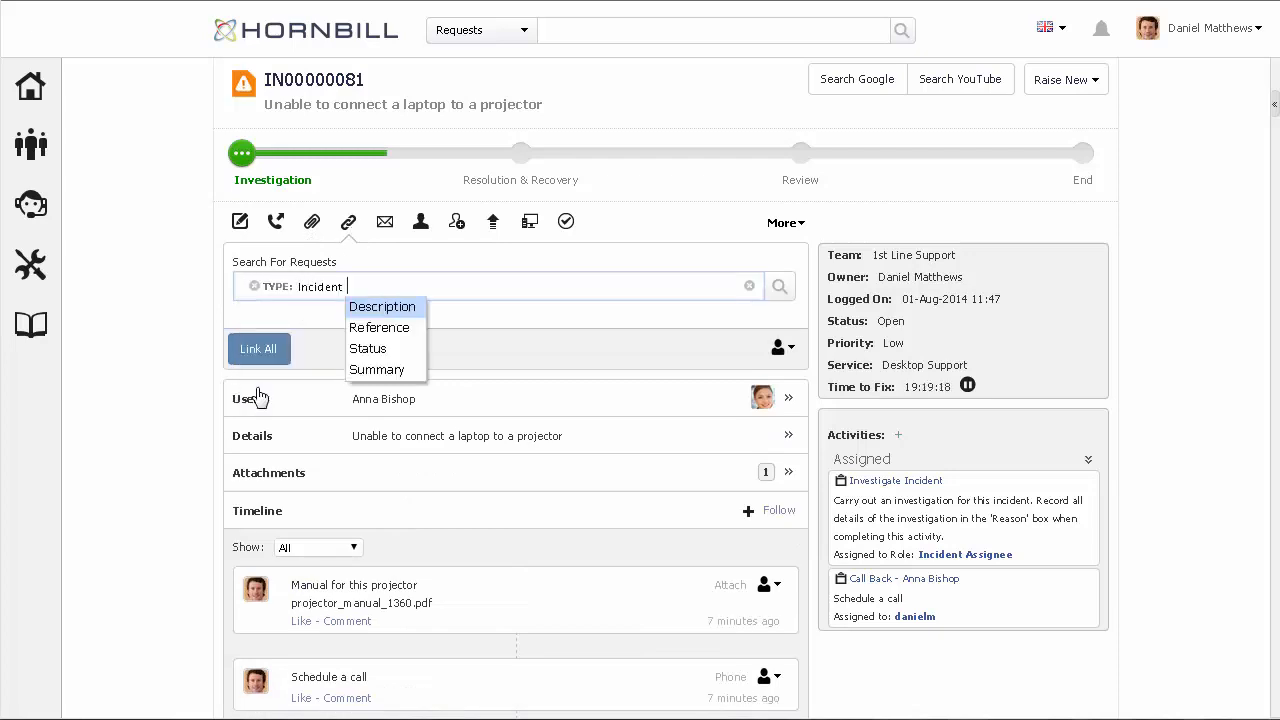
left_click(368, 348)
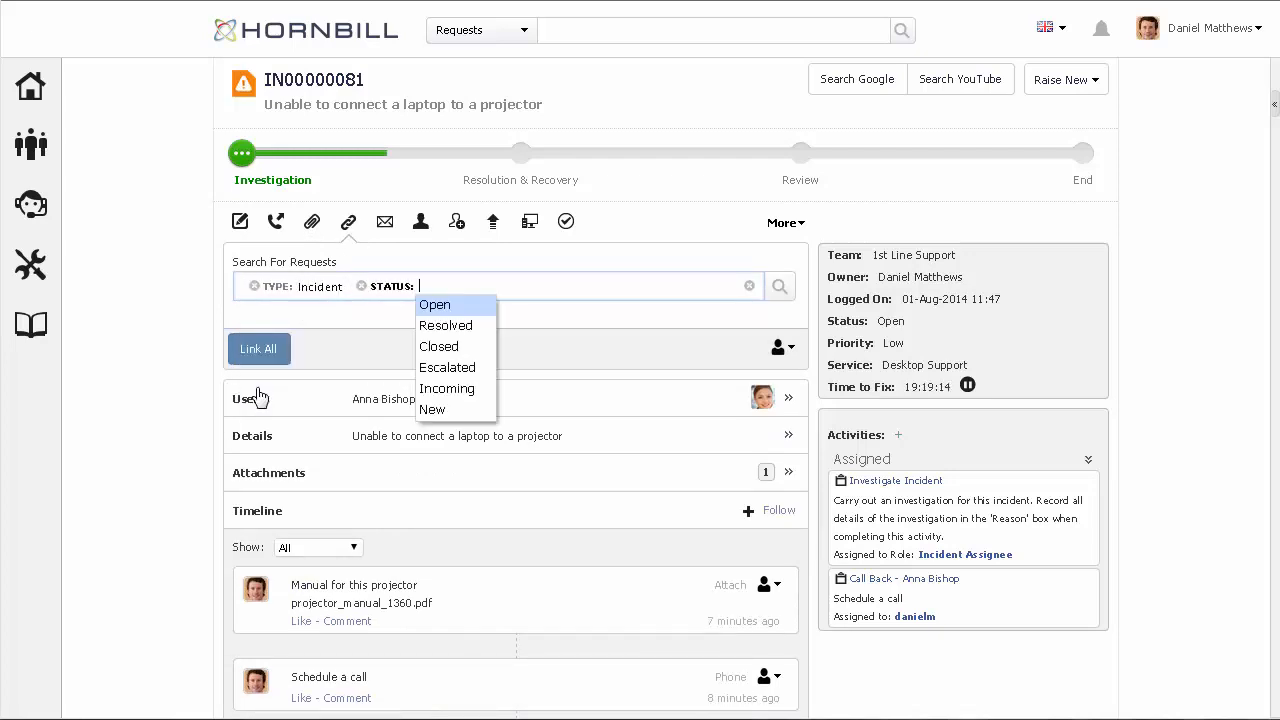
left_click(432, 409)
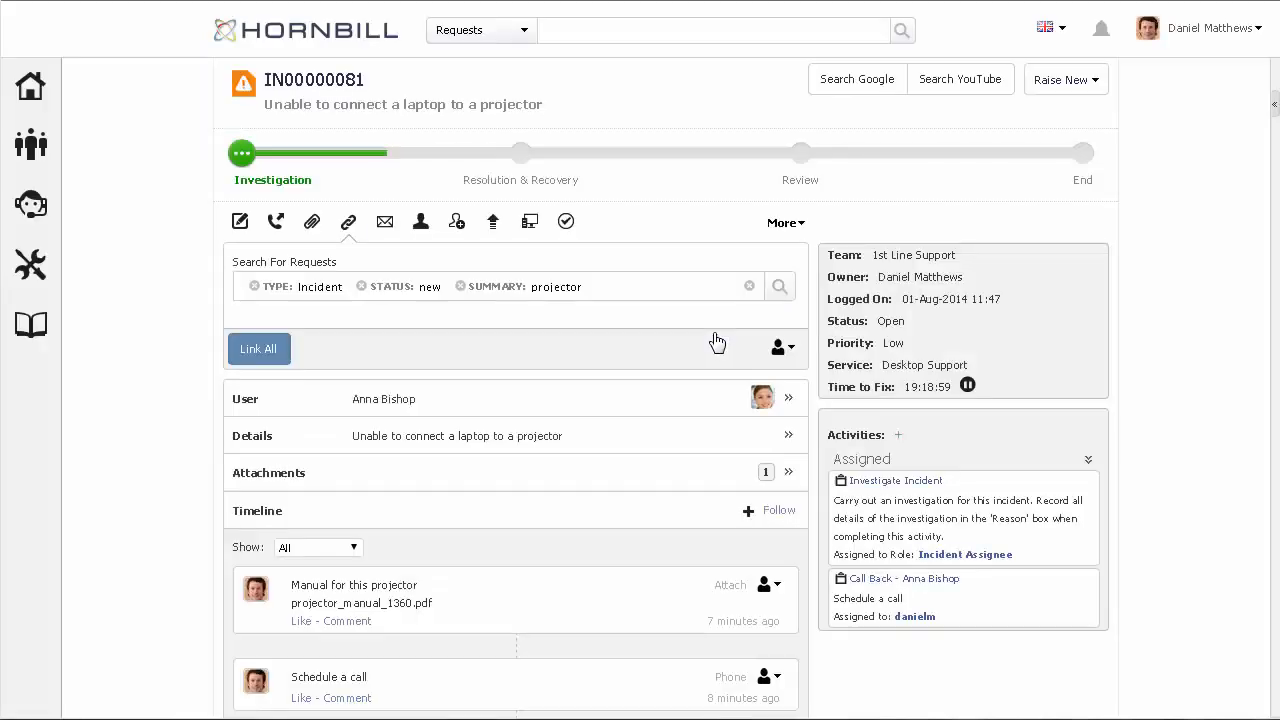
left_click(258, 348)
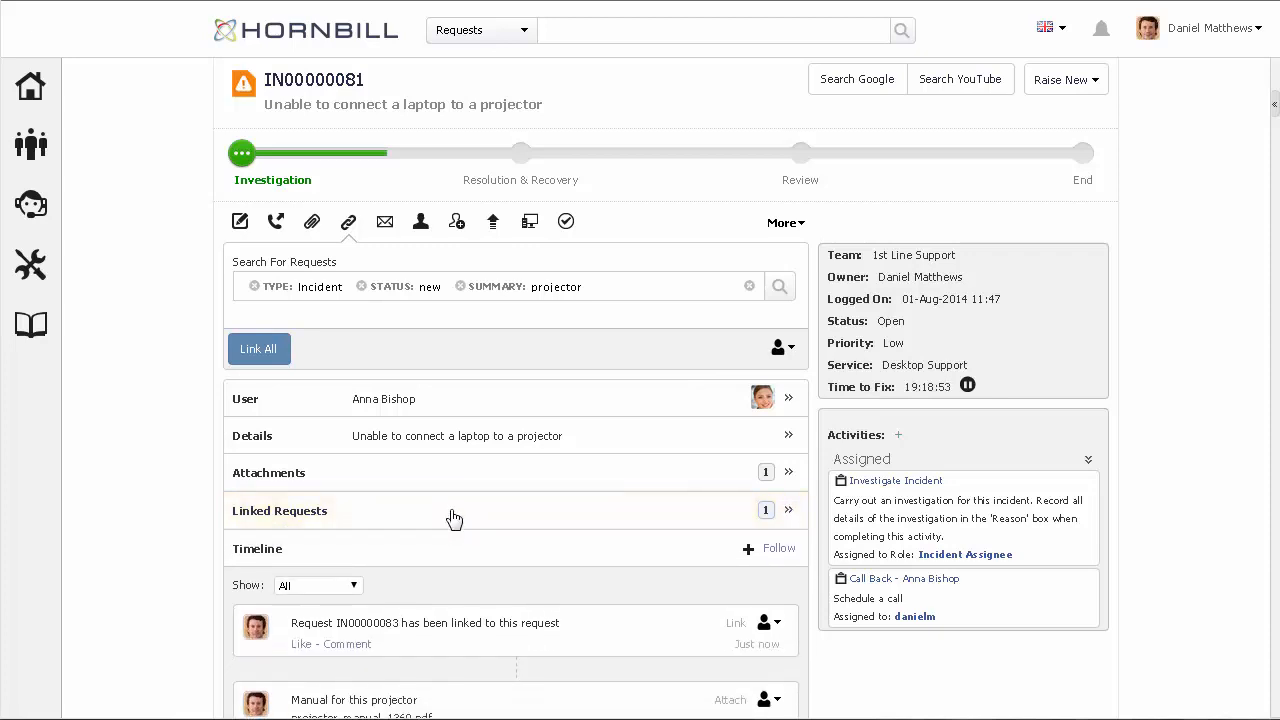
left_click(384, 221)
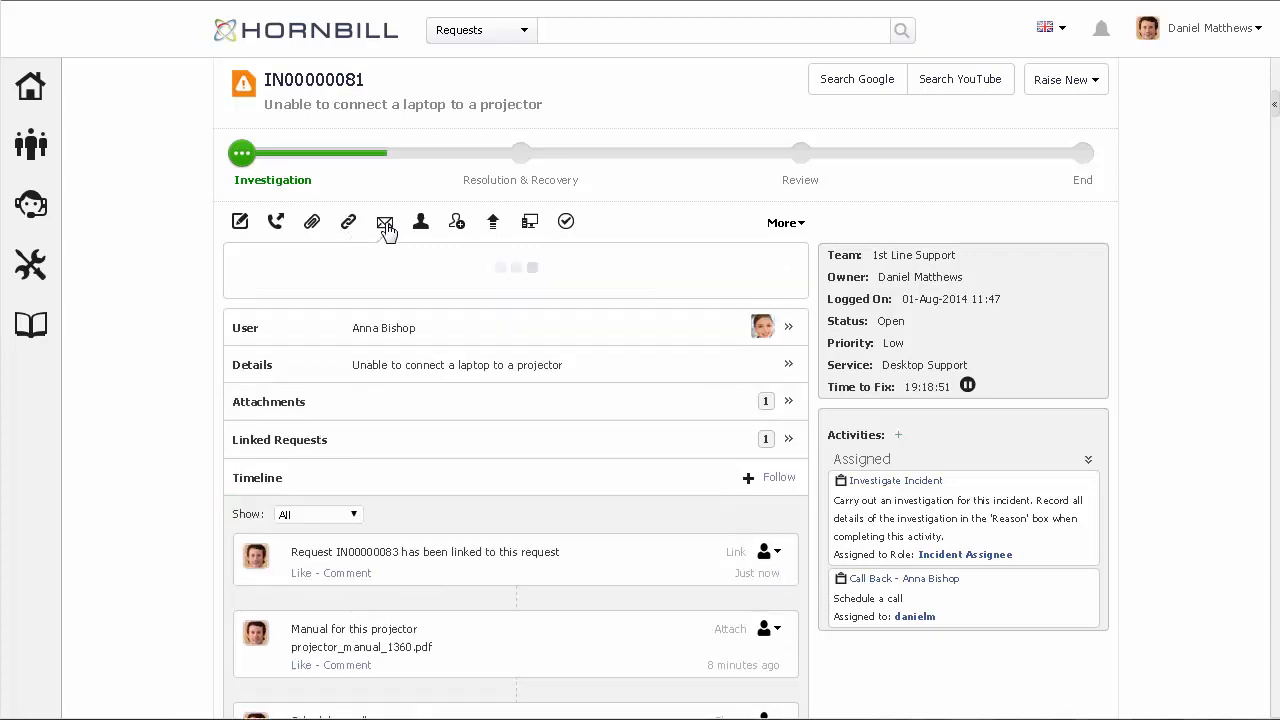
left_click(384, 221)
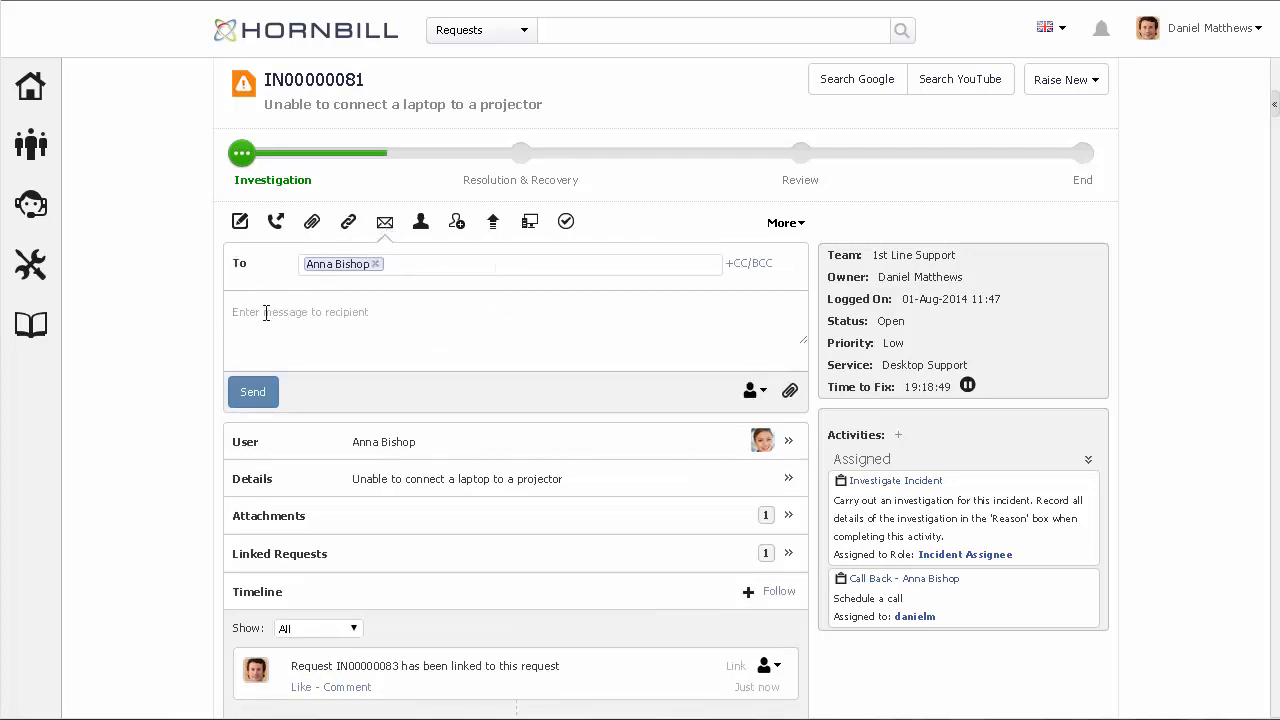
type("Hi Anna,")
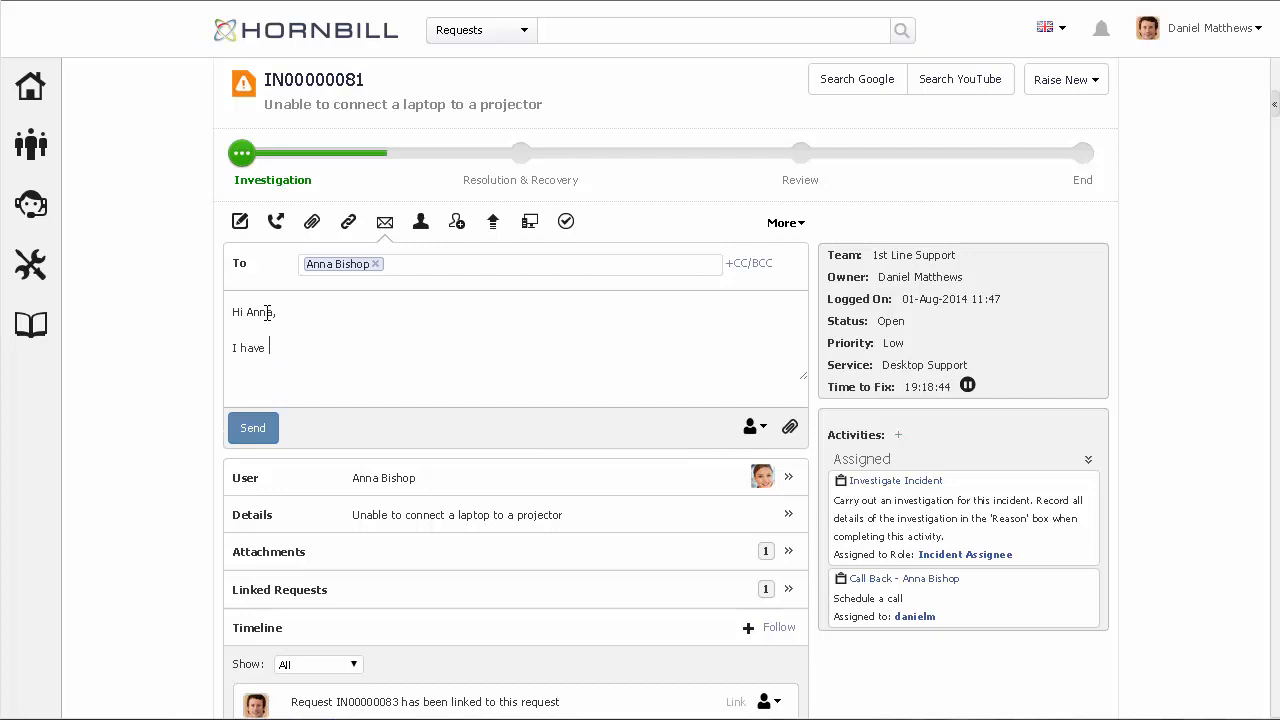
type("been looking at your request....")
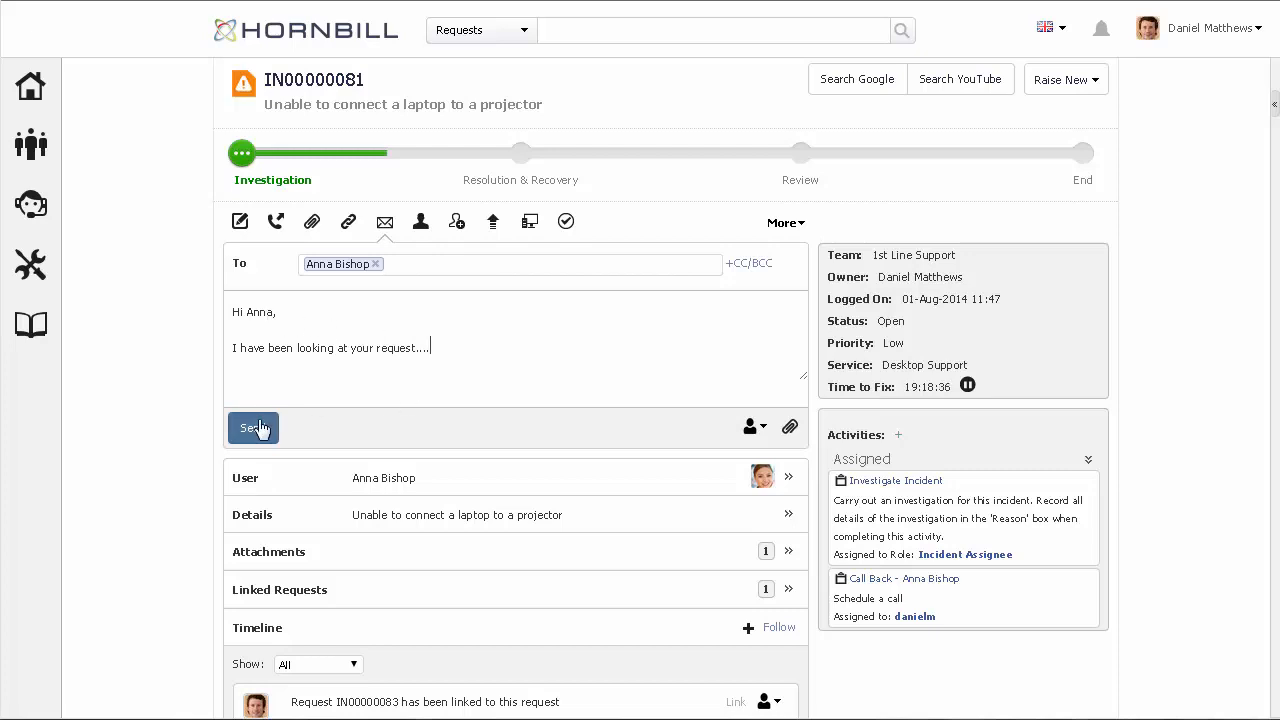
Step: Send the drafted email to Anna and show the Team and Analyst assignment form
left_click(420, 221)
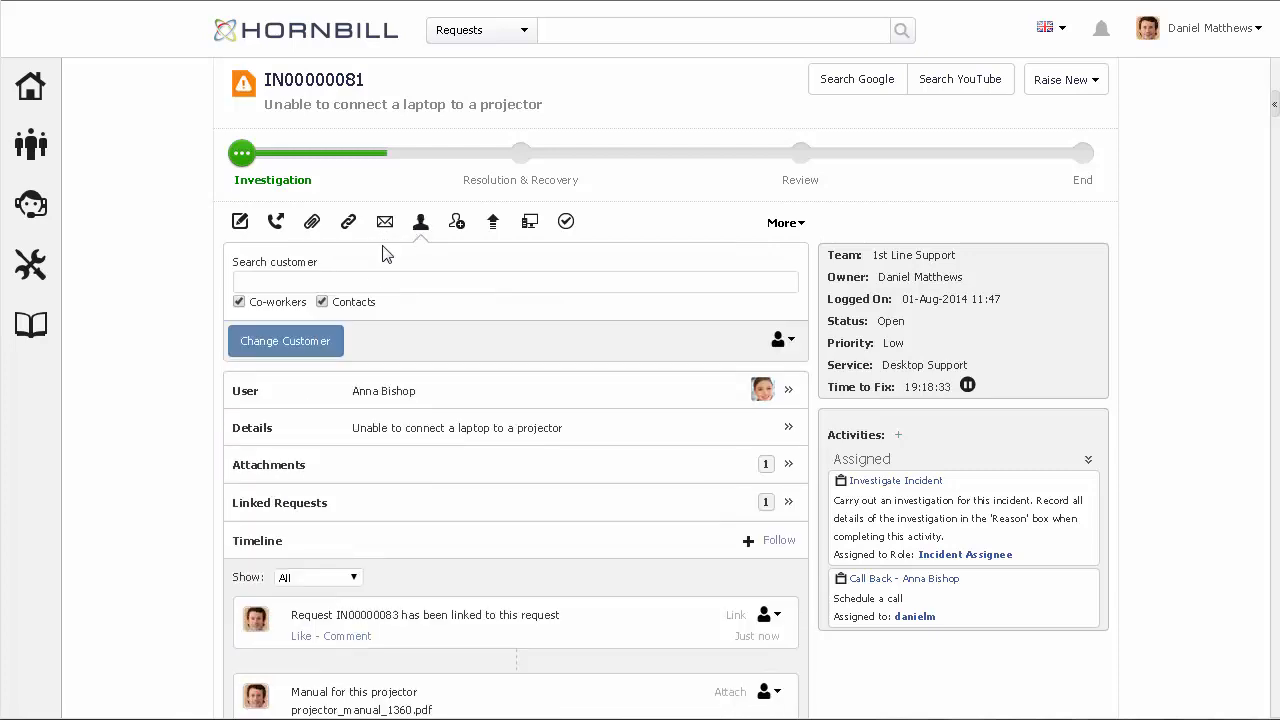
type("all")
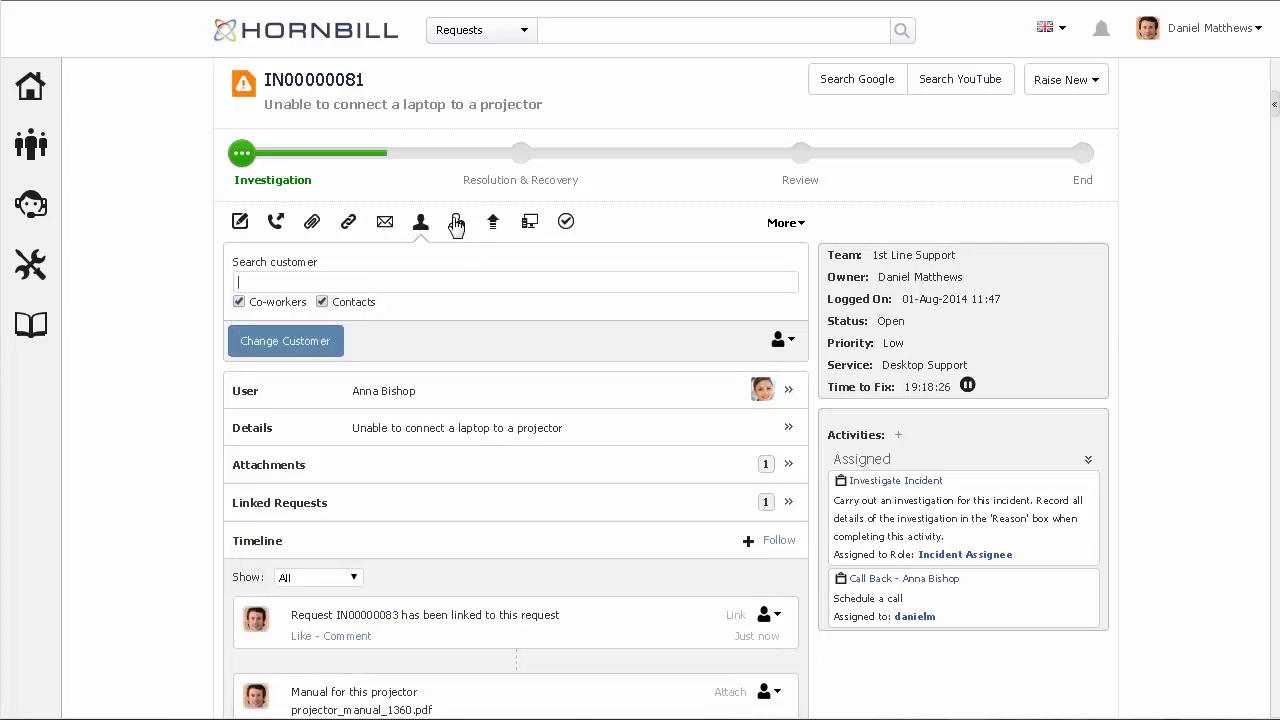
left_click(456, 221)
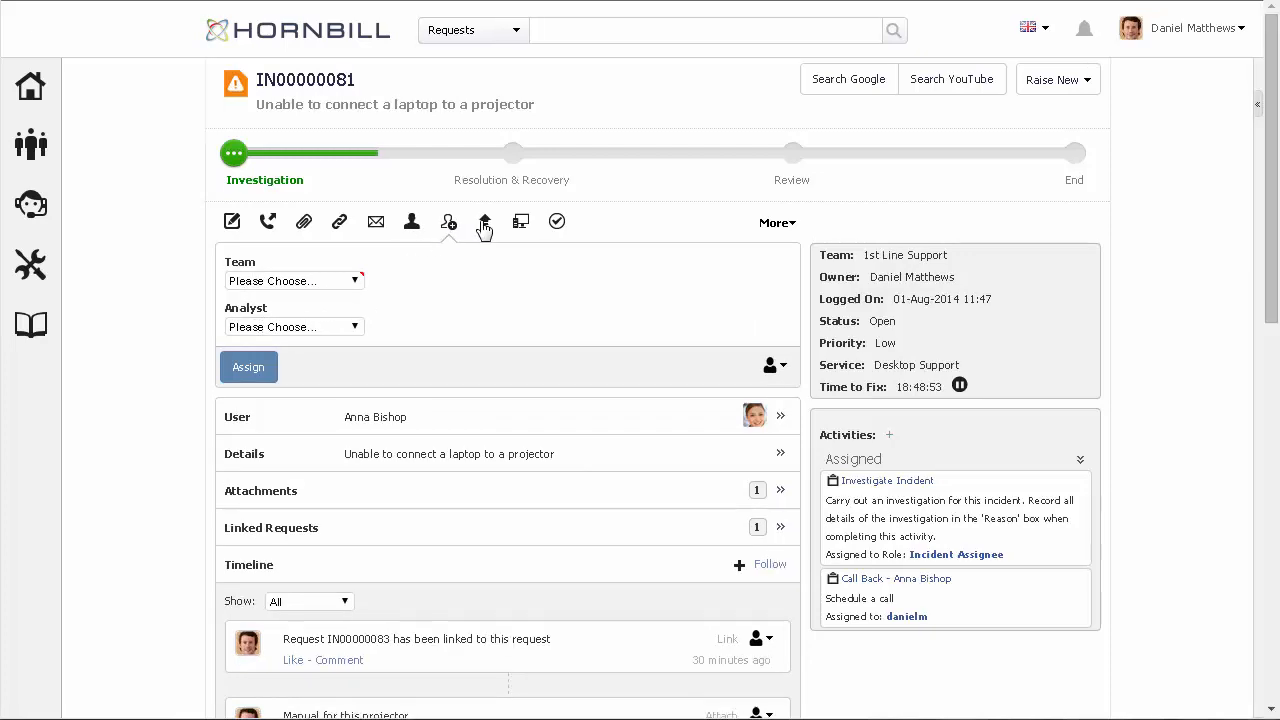
Step: Escalate IN00000081 to Medium priority with reason 'Anna needs this for tomorrow'
left_click(484, 221)
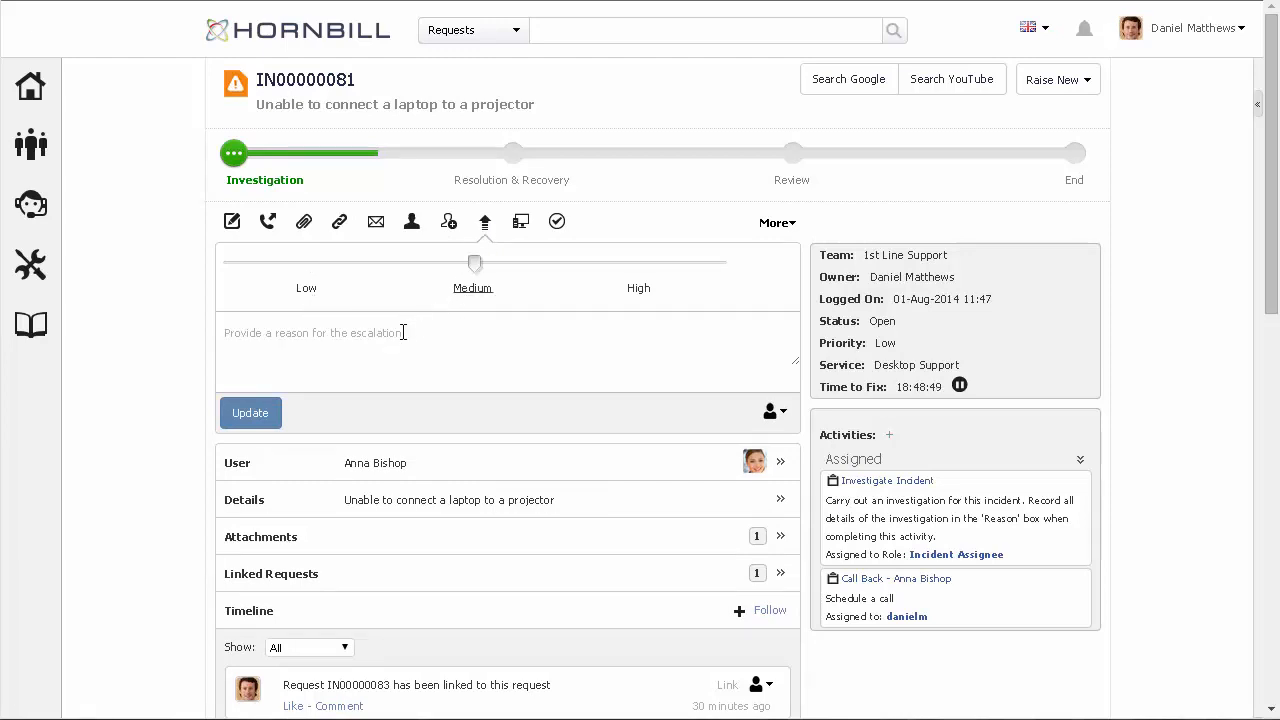
type("Anna")
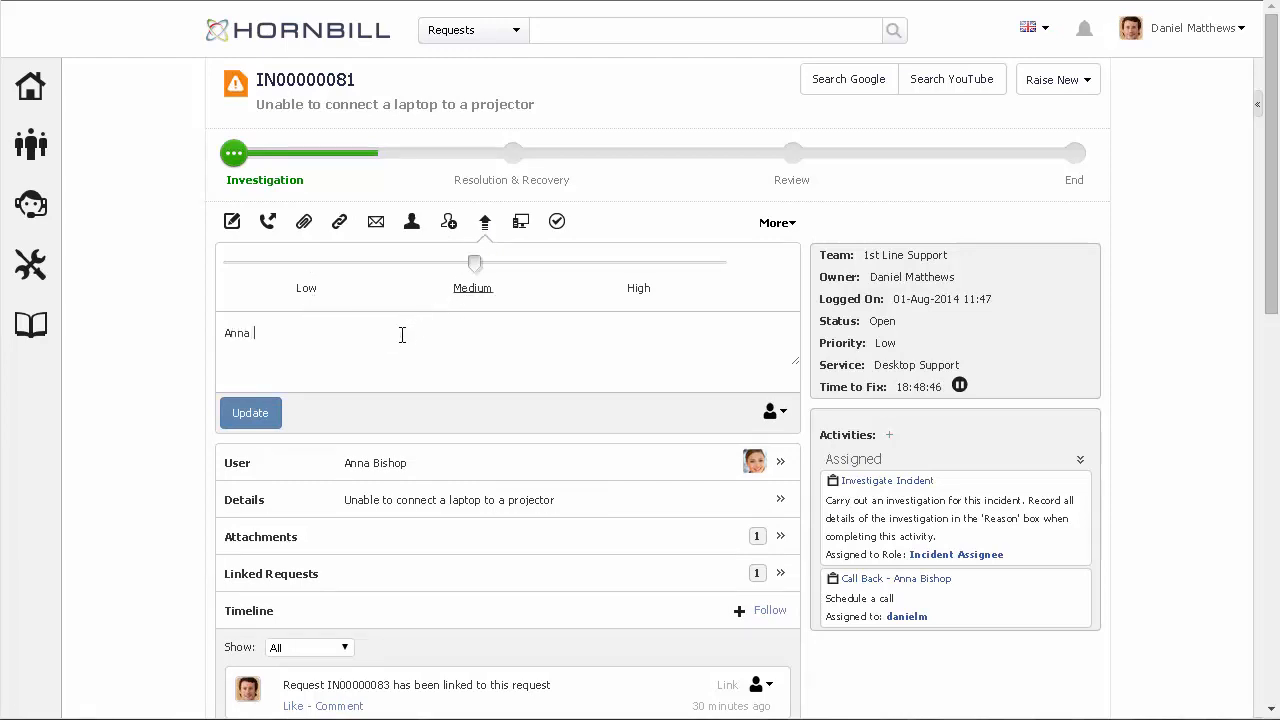
type("needs this for tomorr")
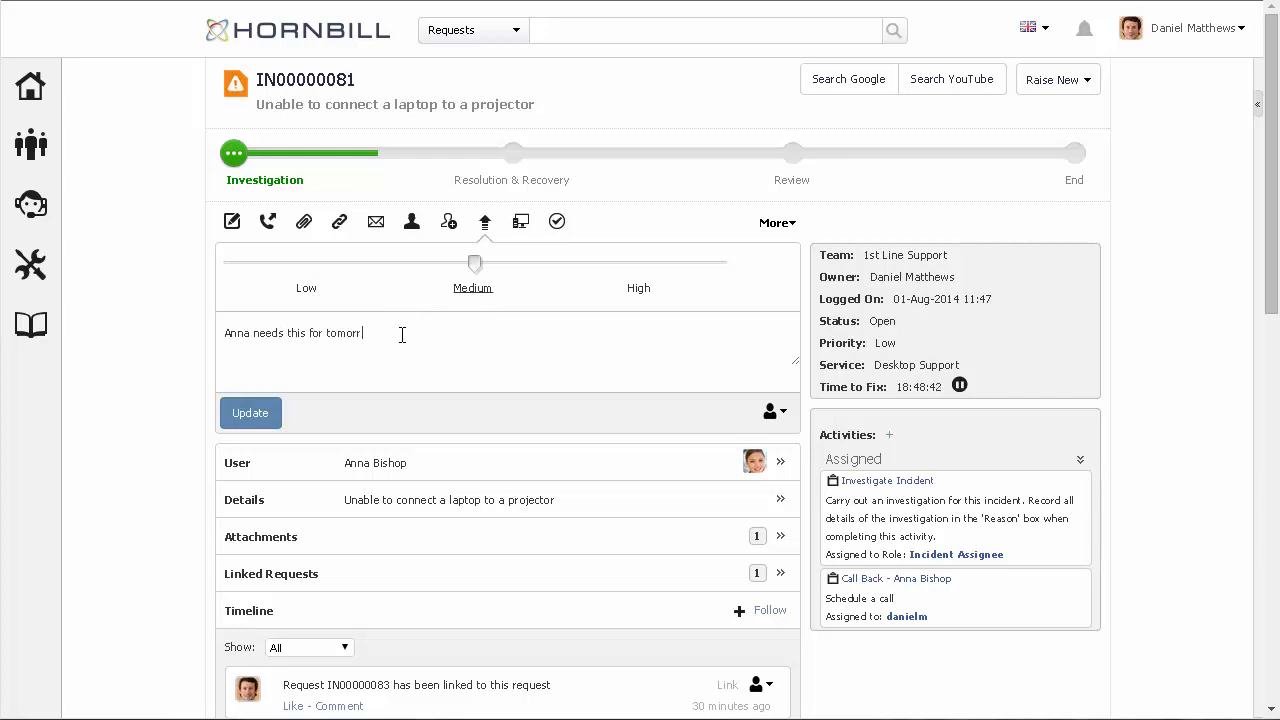
left_click(250, 413)
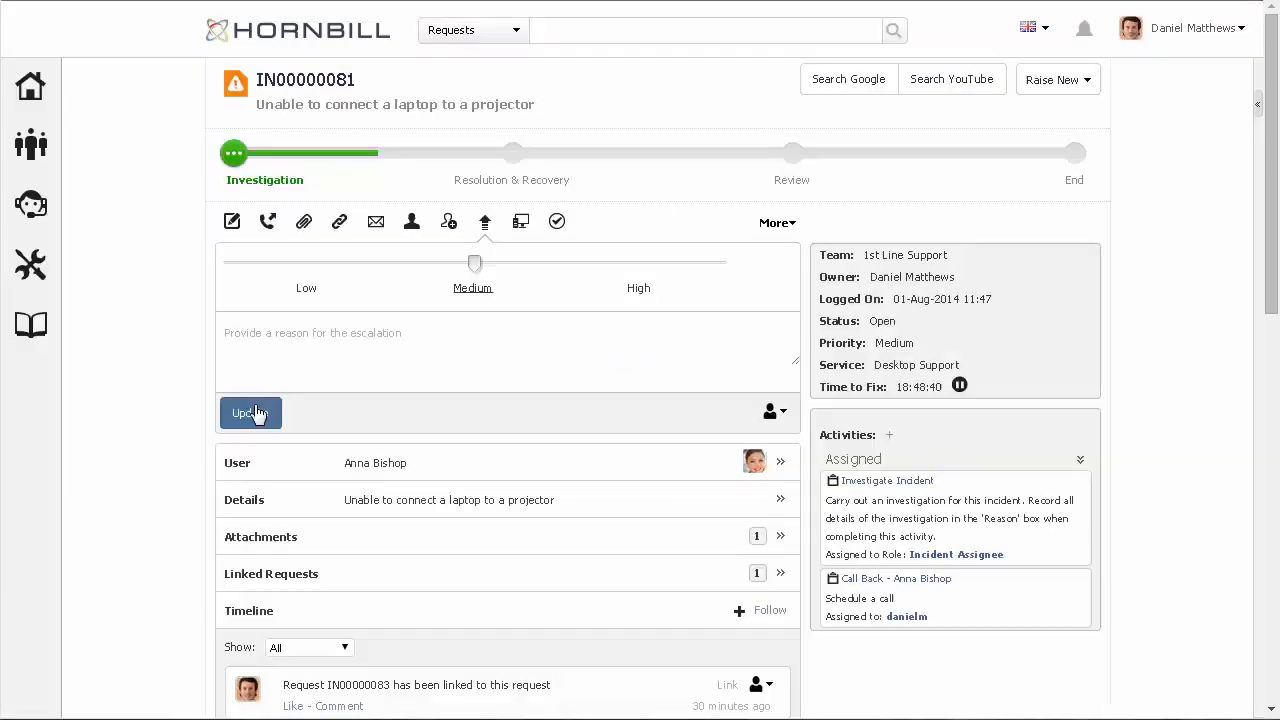
left_click(250, 413)
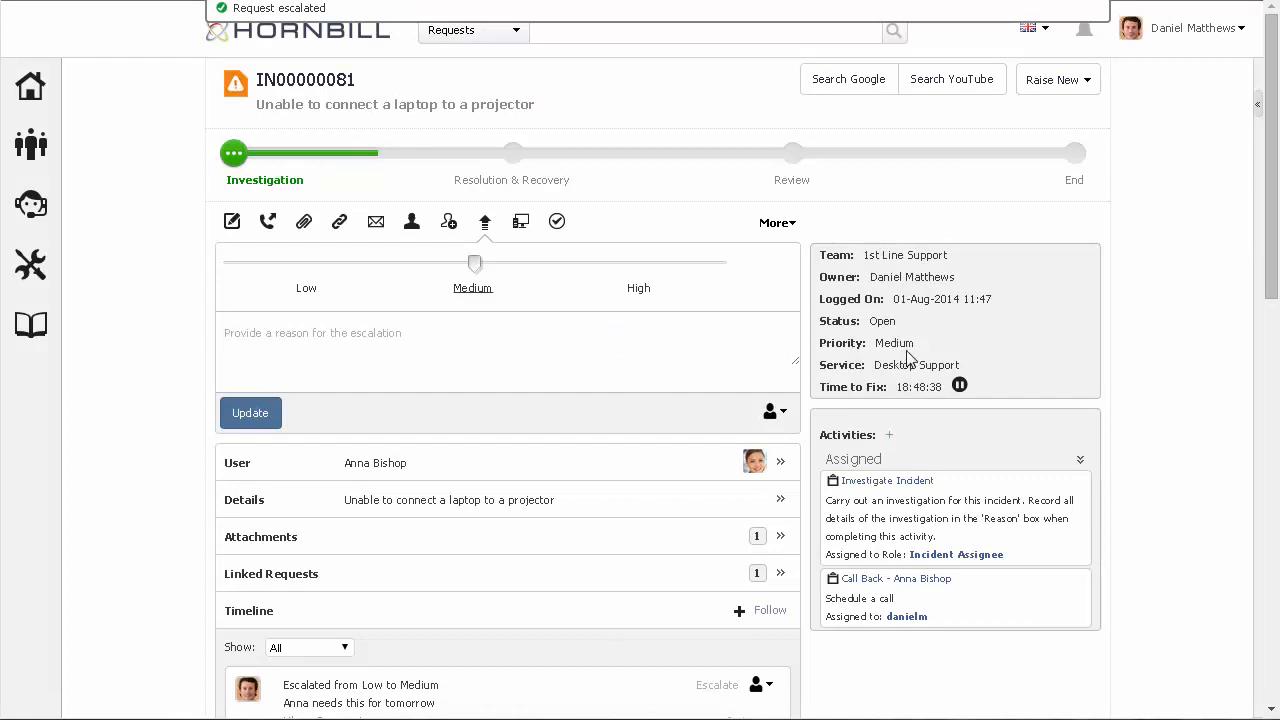
mouse_move(345, 718)
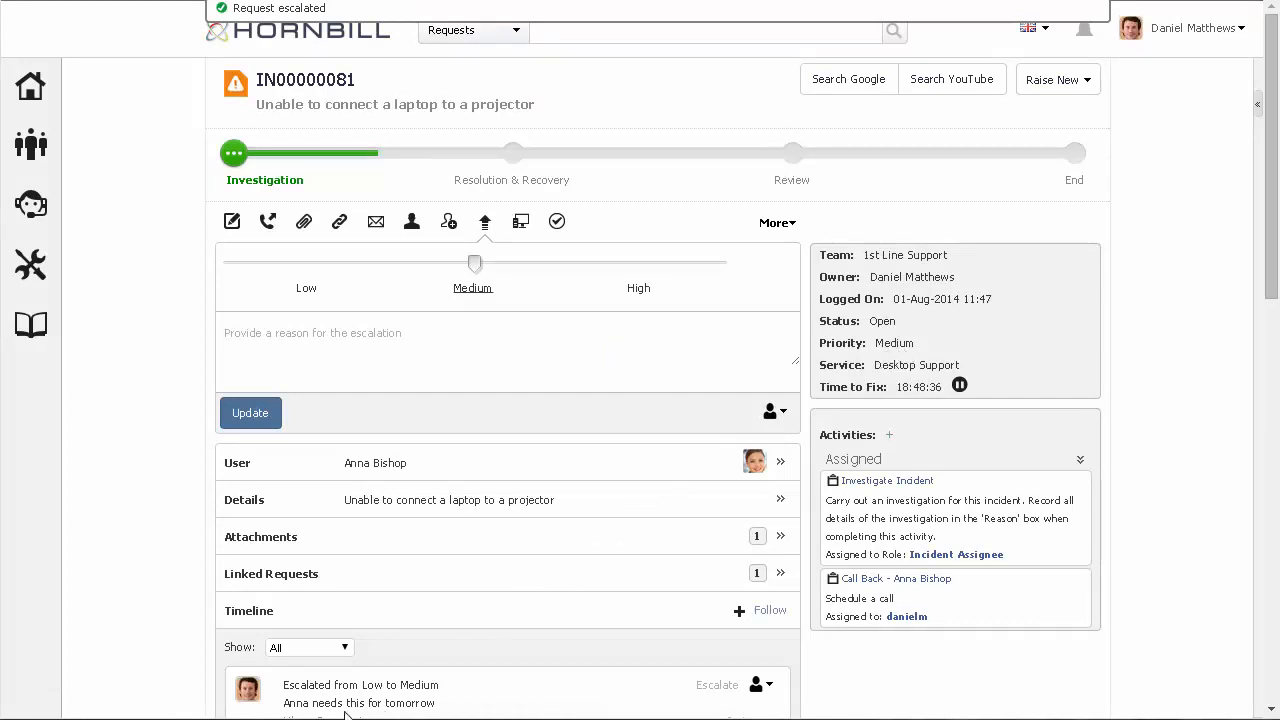
mouse_move(485, 644)
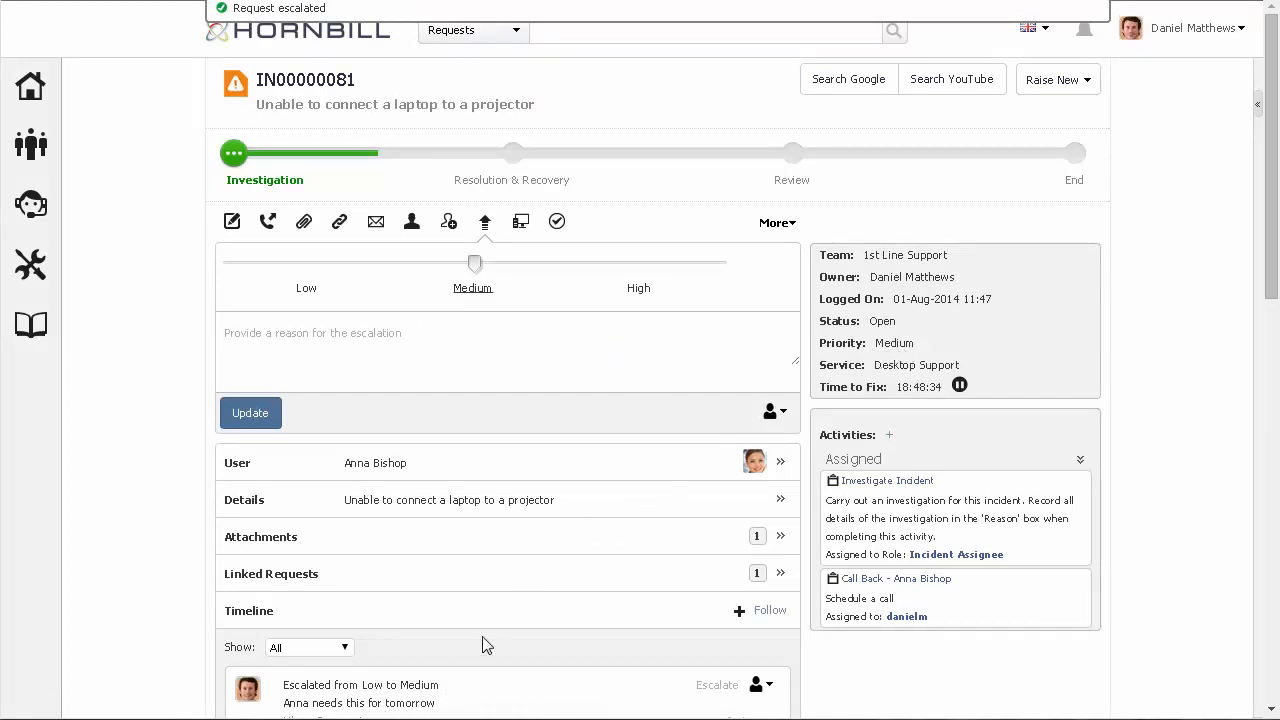
Step: Search assets for 'proj' and select the Benq Projector (ID 16)
left_click(520, 221)
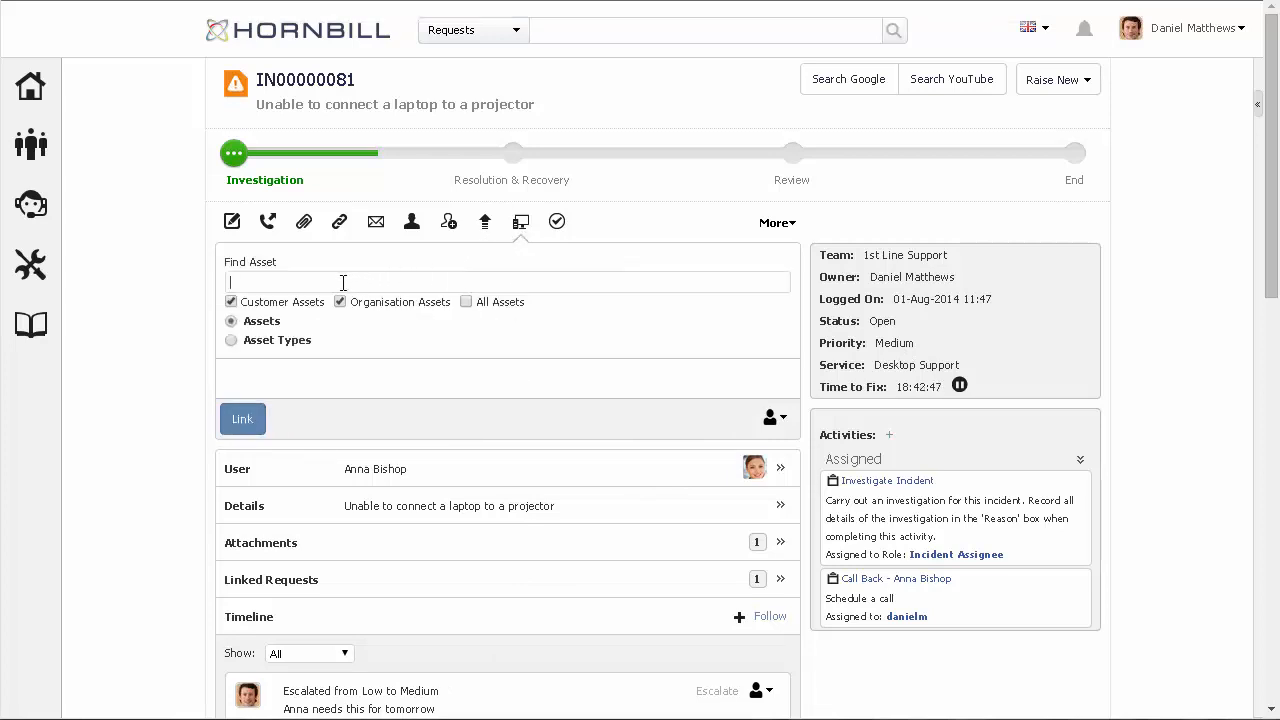
type("proj")
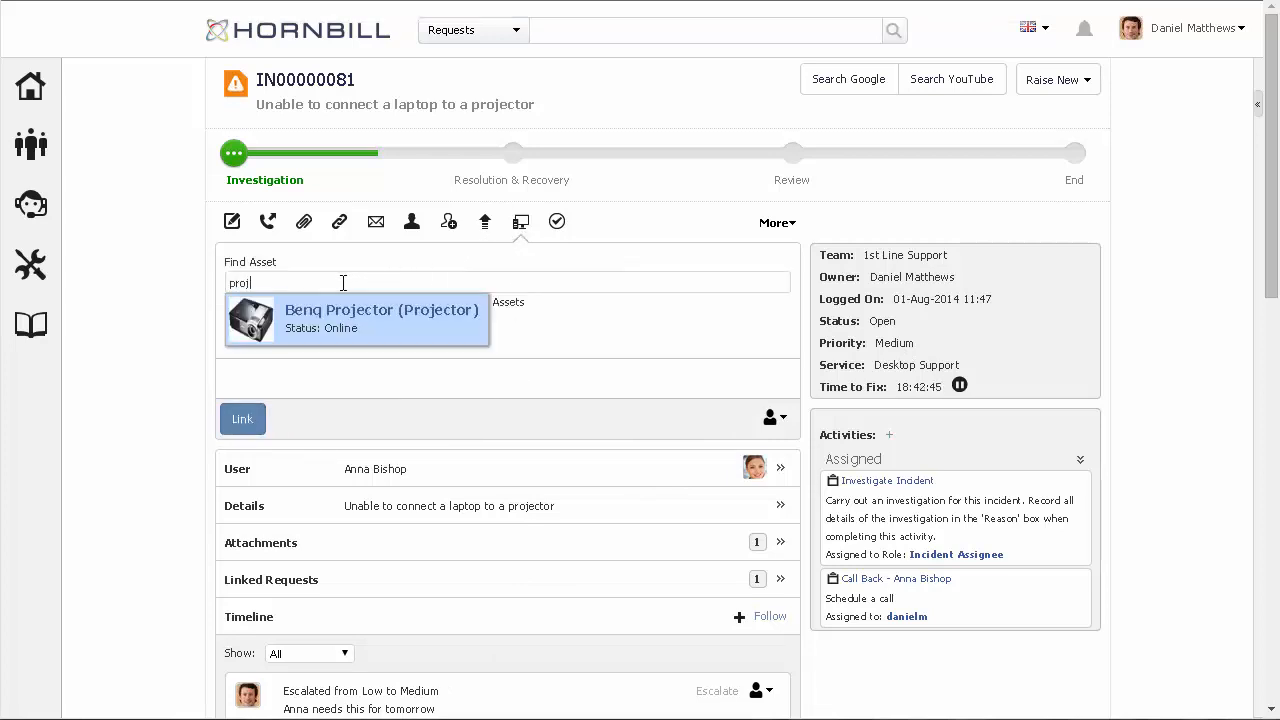
left_click(357, 320)
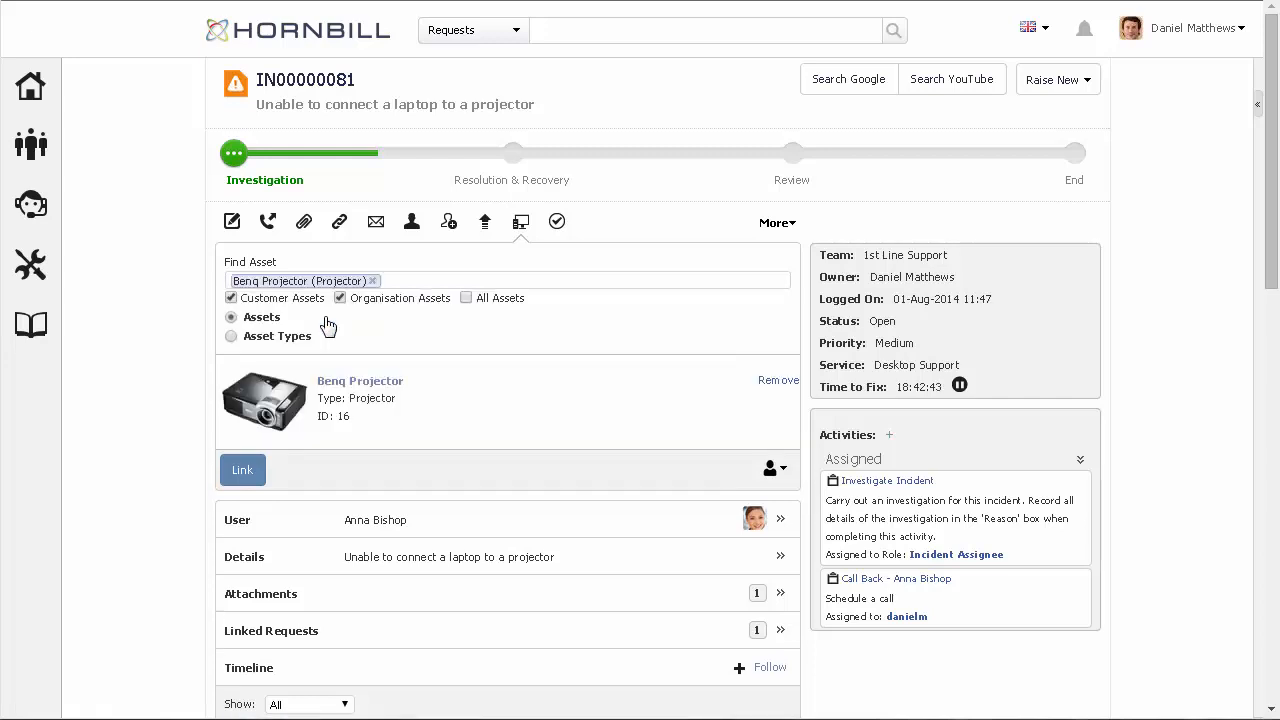
mouse_move(372, 395)
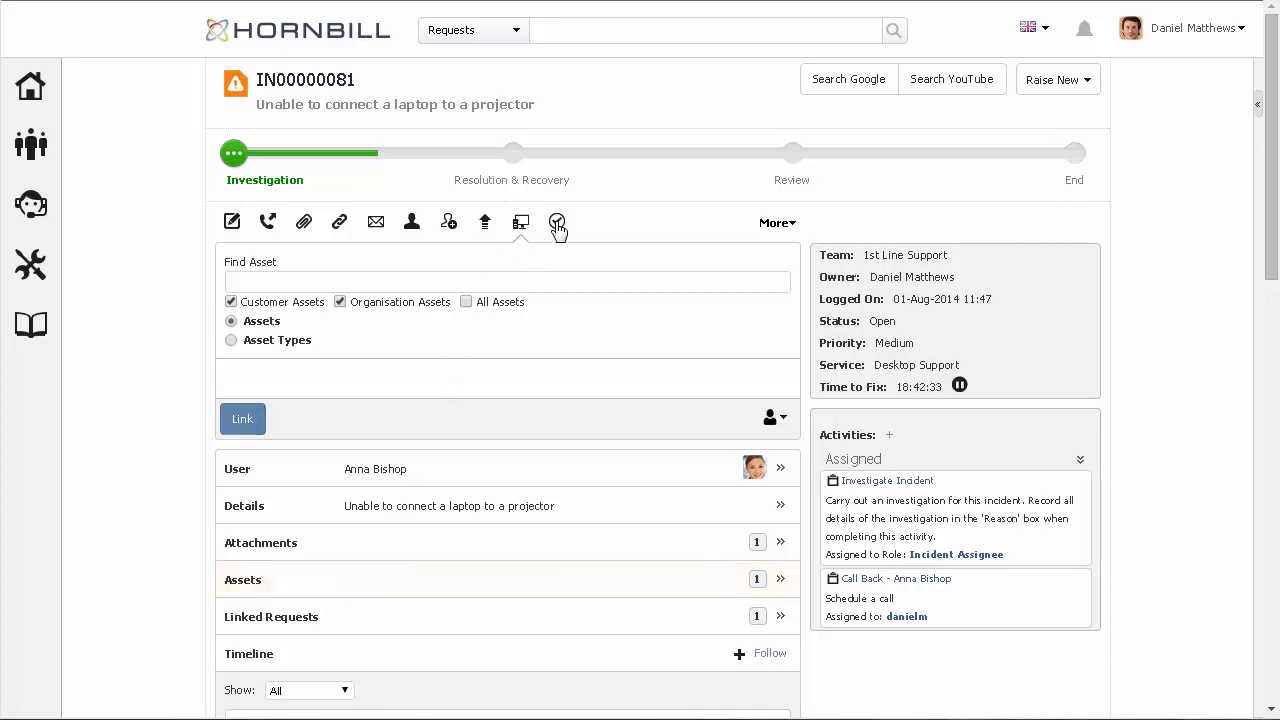
Step: Enter the resolution text 'Anna is now connected!' in the Resolve form
left_click(557, 221)
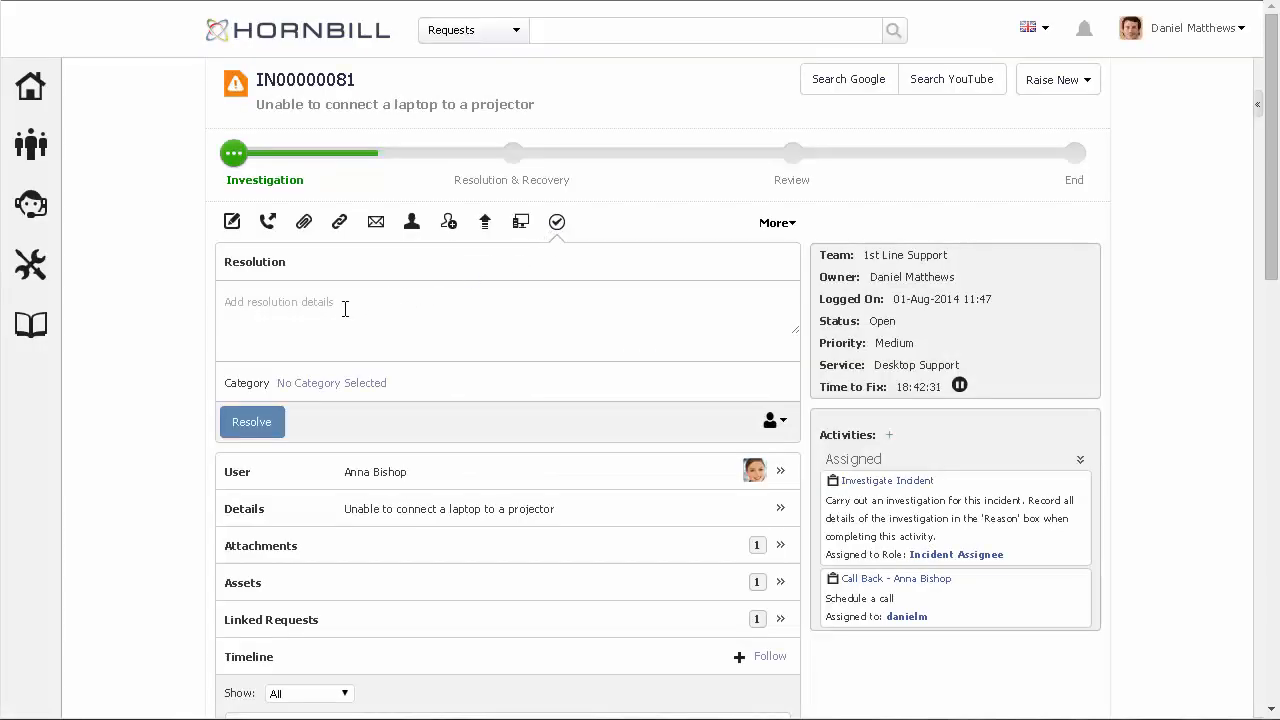
type("A")
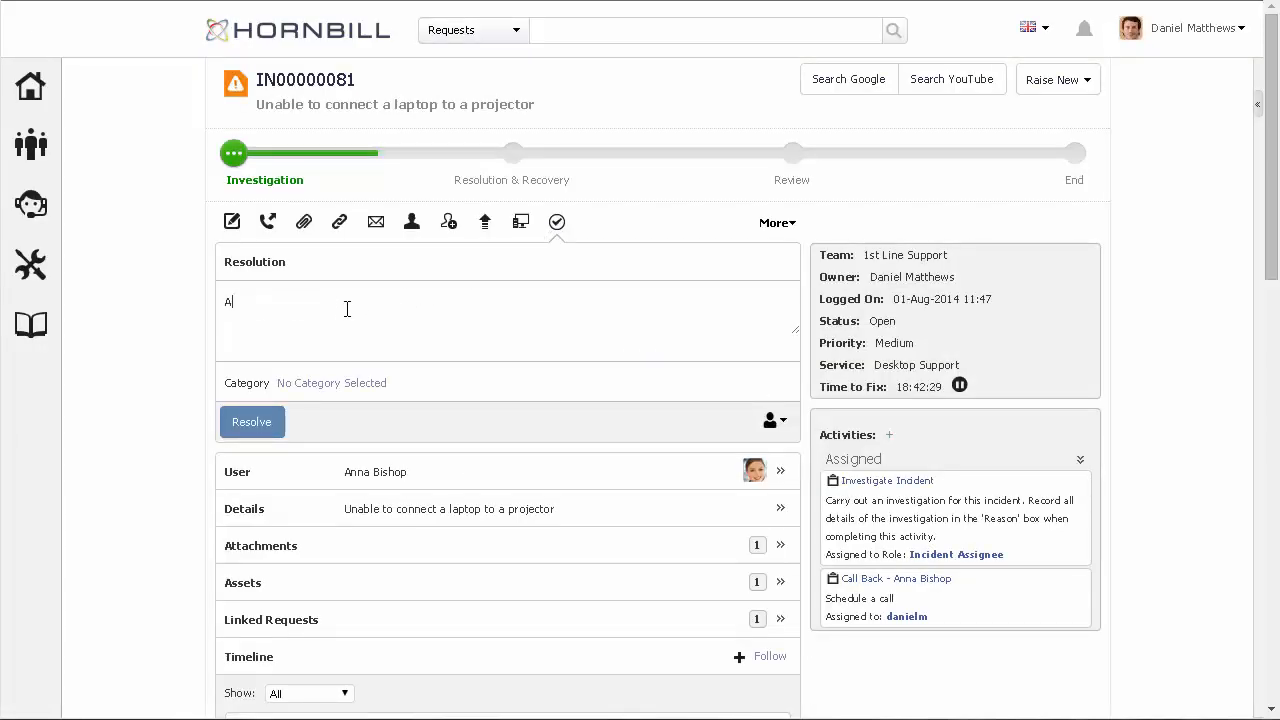
type("nna is now")
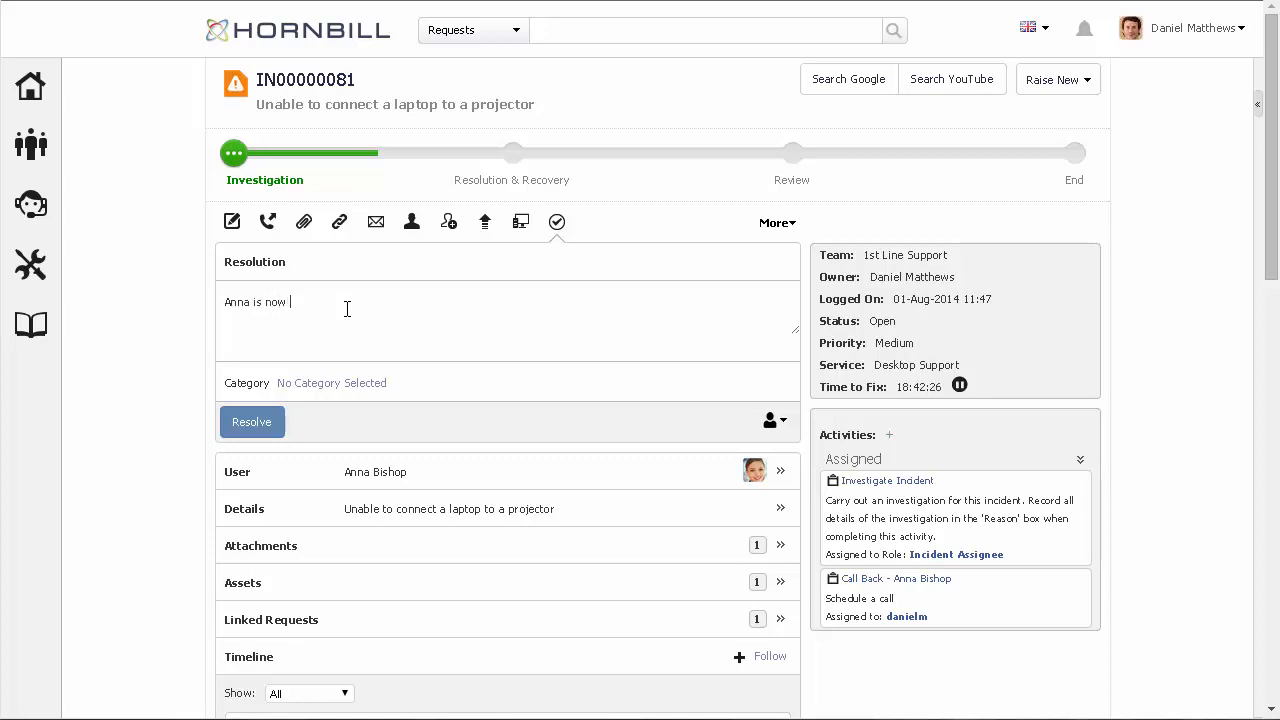
type("connected!")
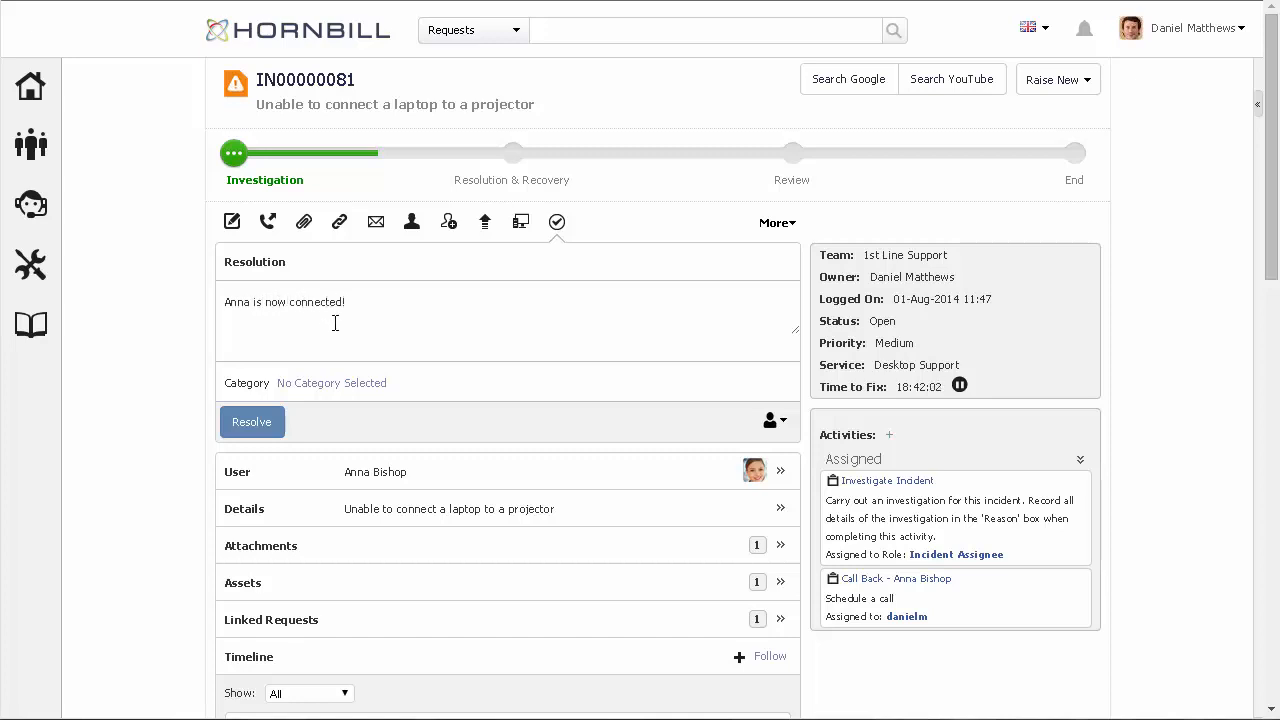